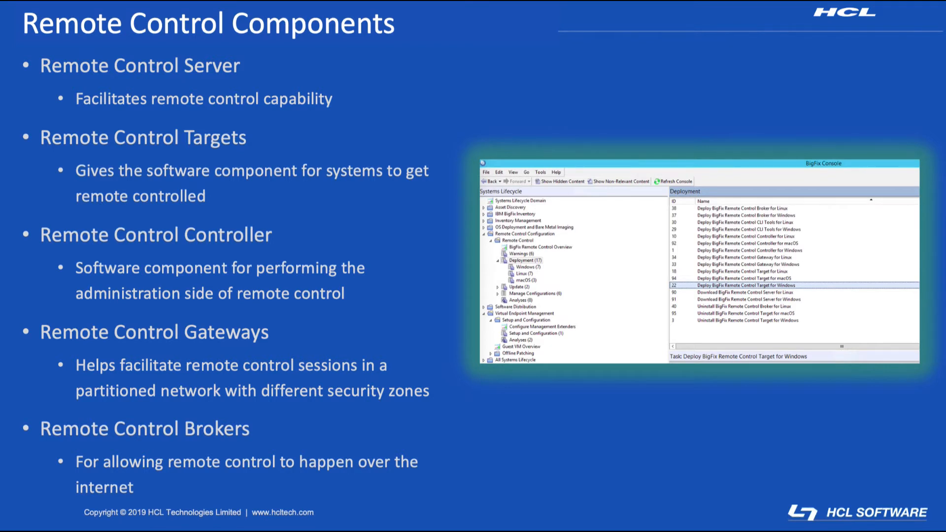
# End the slideshow and return to the BigFix Console with the download task open.
pyautogui.press('right')
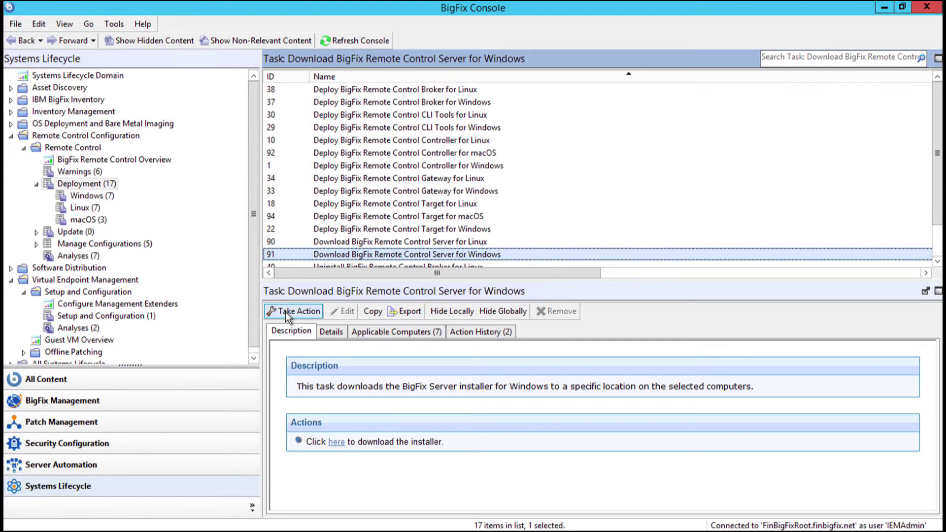
# Deploy the download action to BFCOMP, saving the installer to C:\.
pyautogui.click(293, 311)
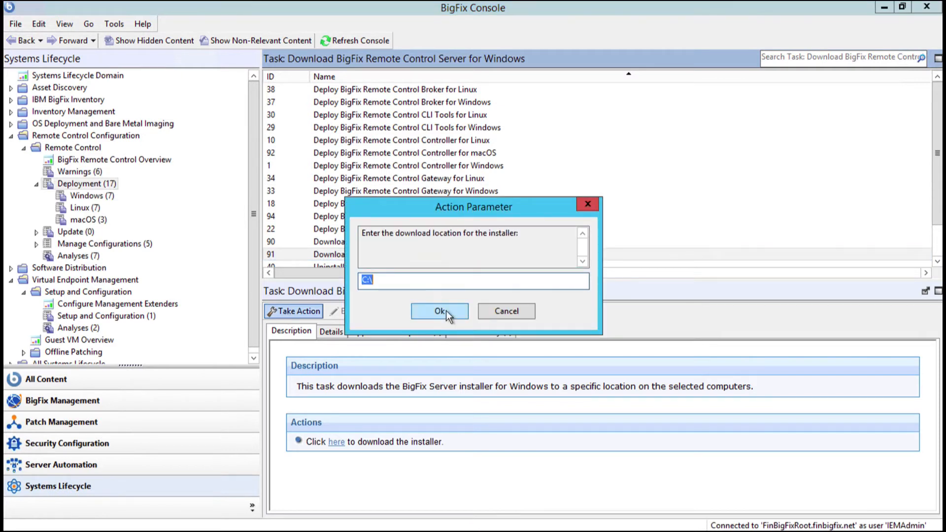
pyautogui.click(440, 311)
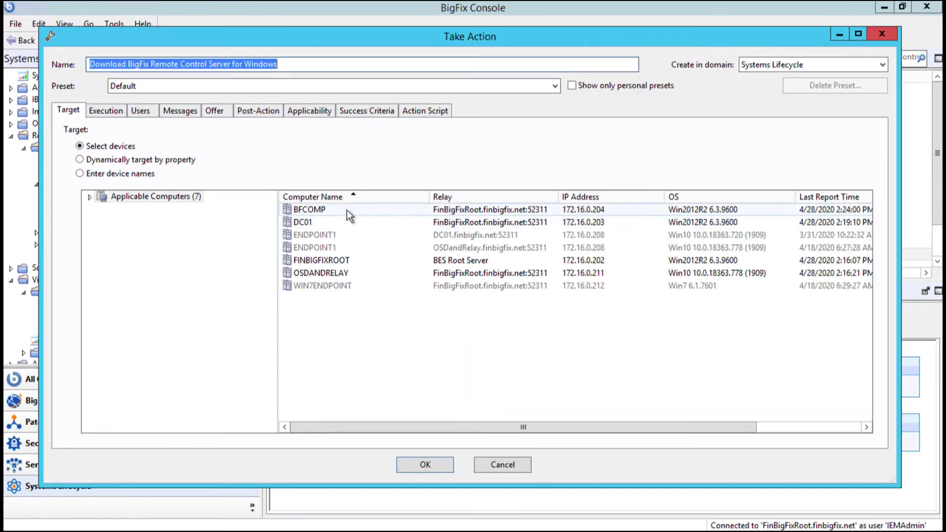
pyautogui.click(308, 209)
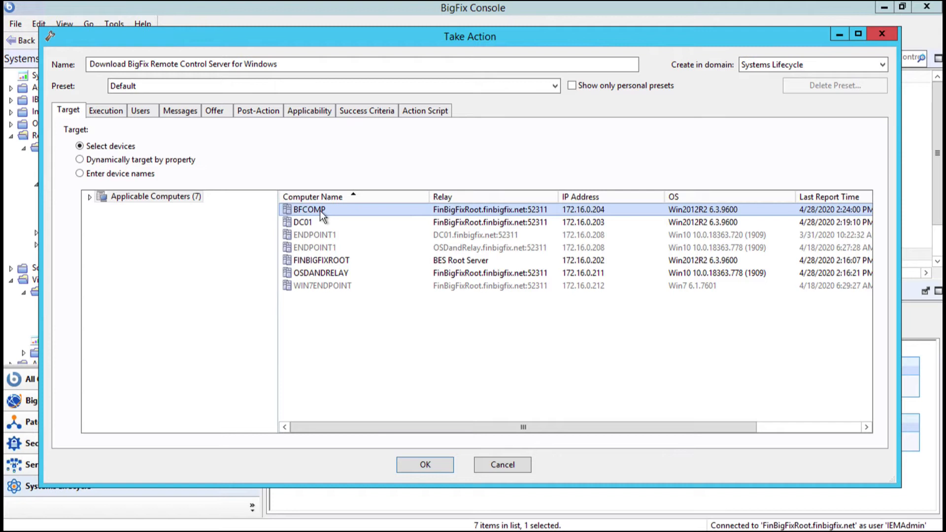
pyautogui.moveTo(324, 216)
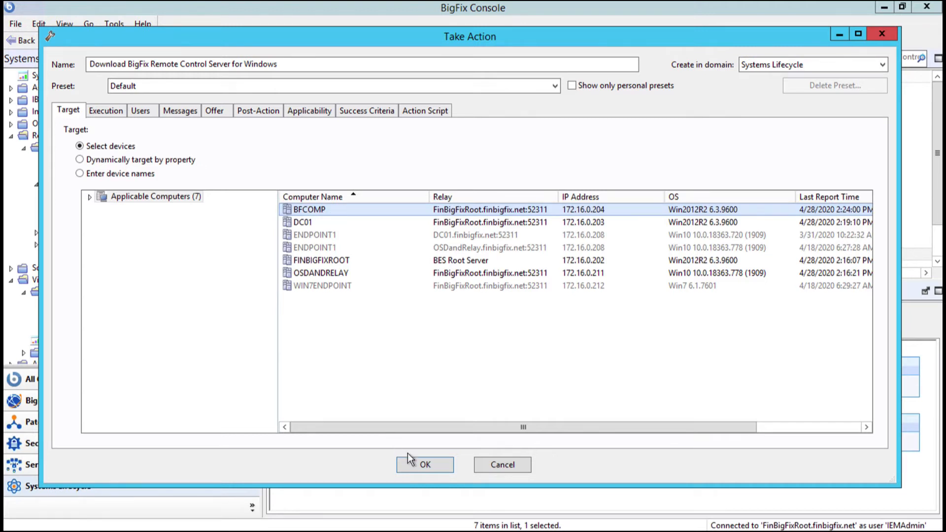
pyautogui.click(423, 465)
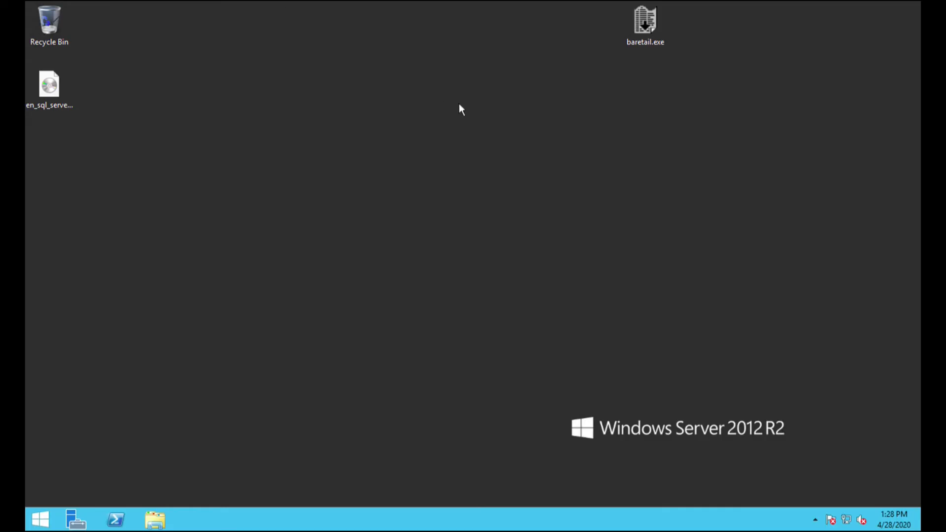
pyautogui.moveTo(150, 461)
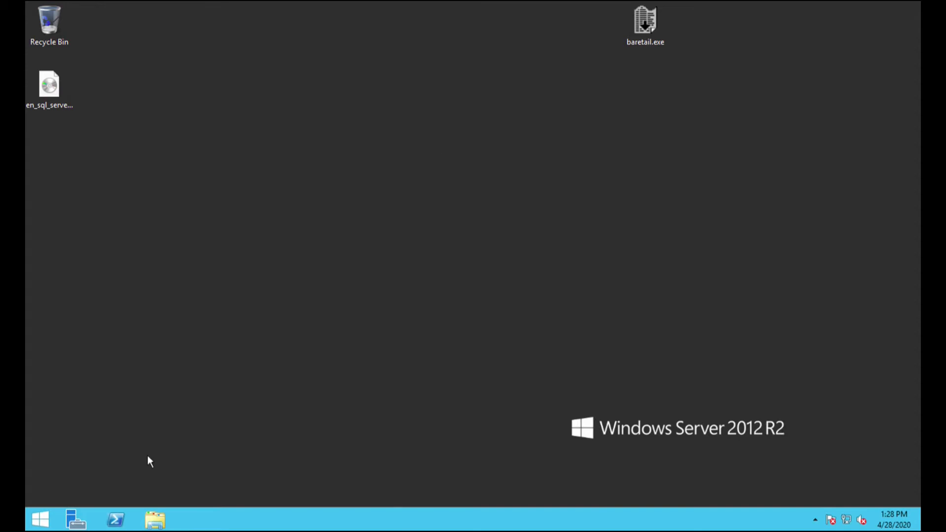
# Launch trc_server_setup.exe from Local Disk (C:) and allow it through User Account Control.
pyautogui.click(155, 520)
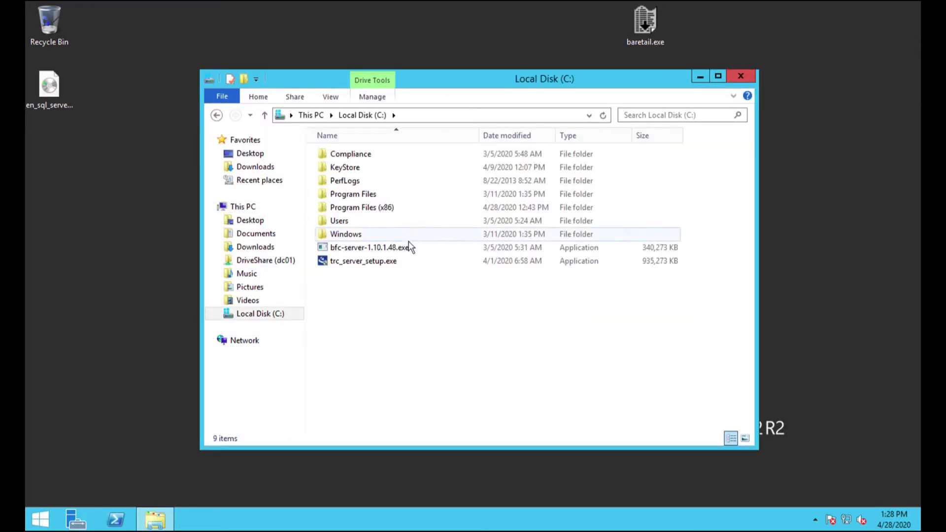
pyautogui.moveTo(375, 266)
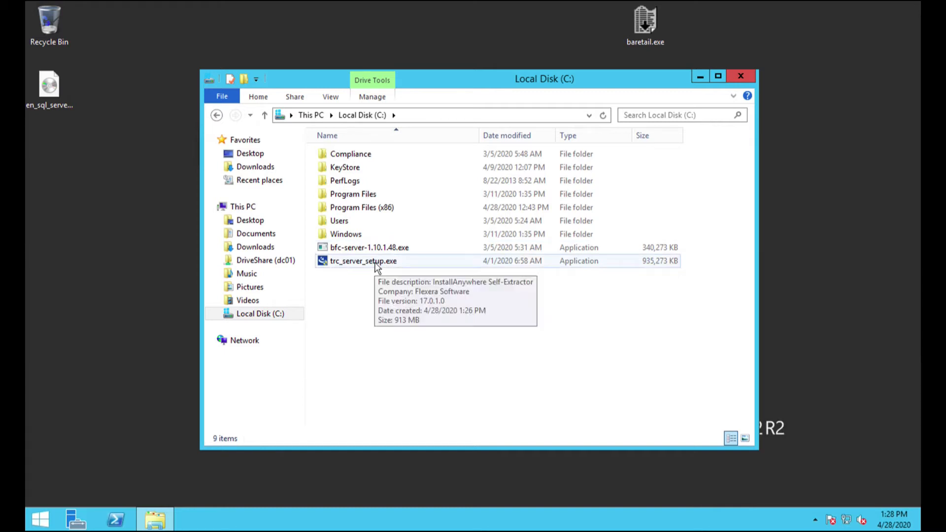
pyautogui.click(364, 261)
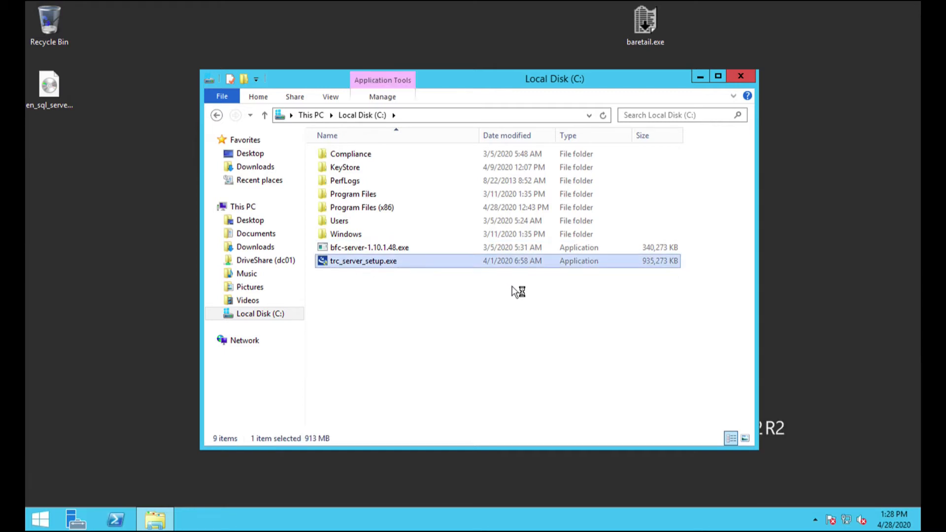
pyautogui.doubleClick(362, 260)
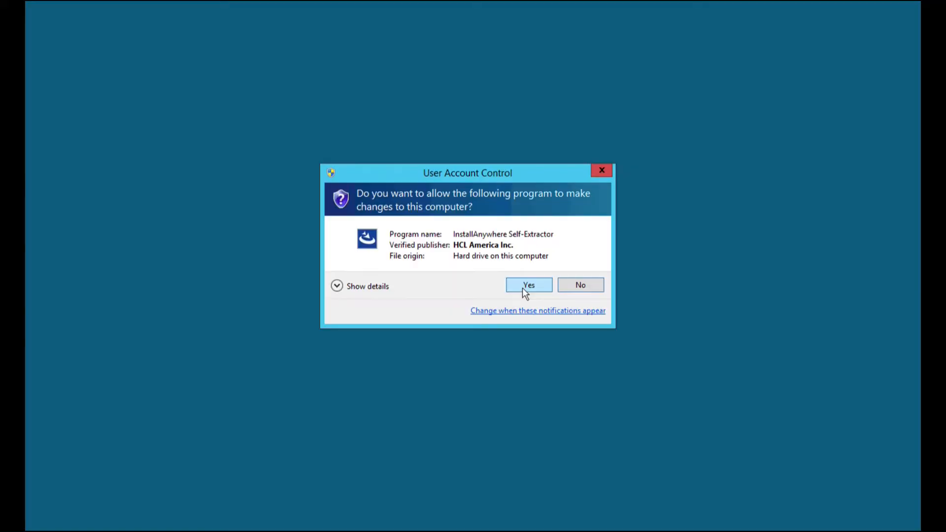
pyautogui.click(528, 284)
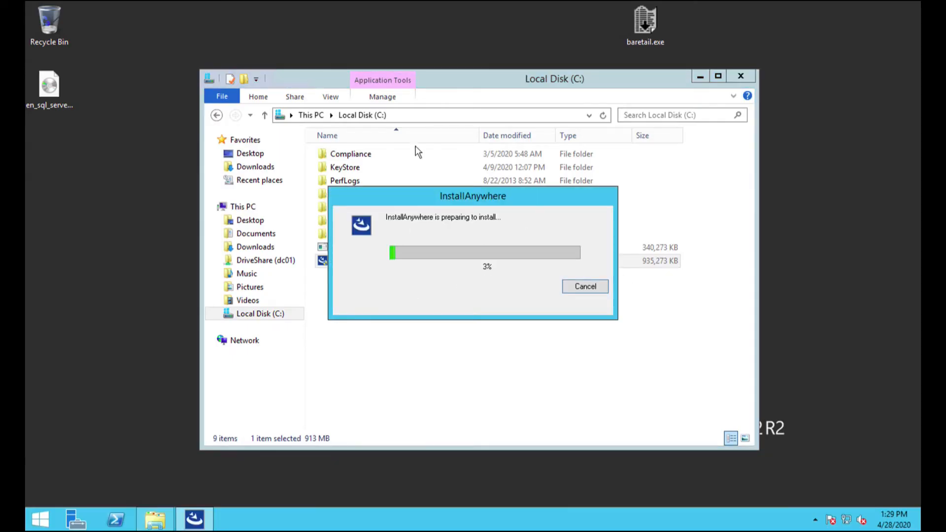
pyautogui.moveTo(153, 65)
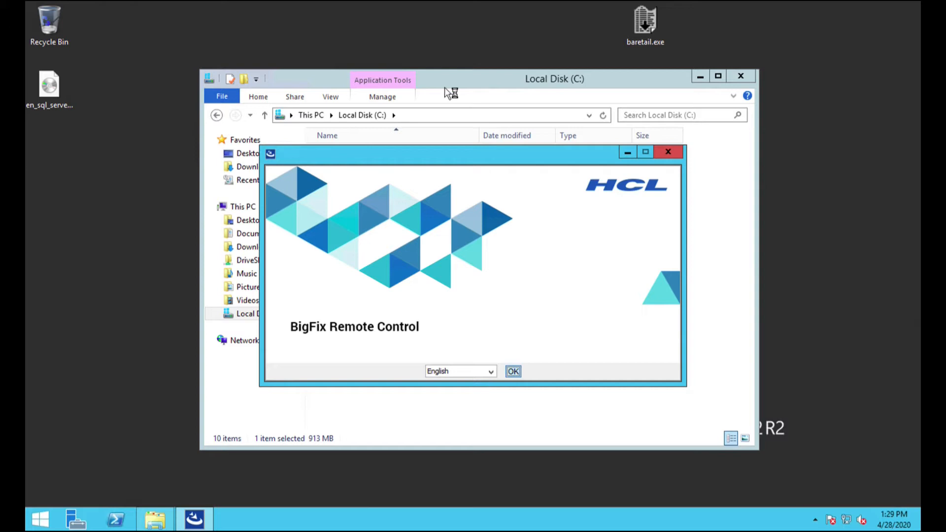
pyautogui.moveTo(533, 202)
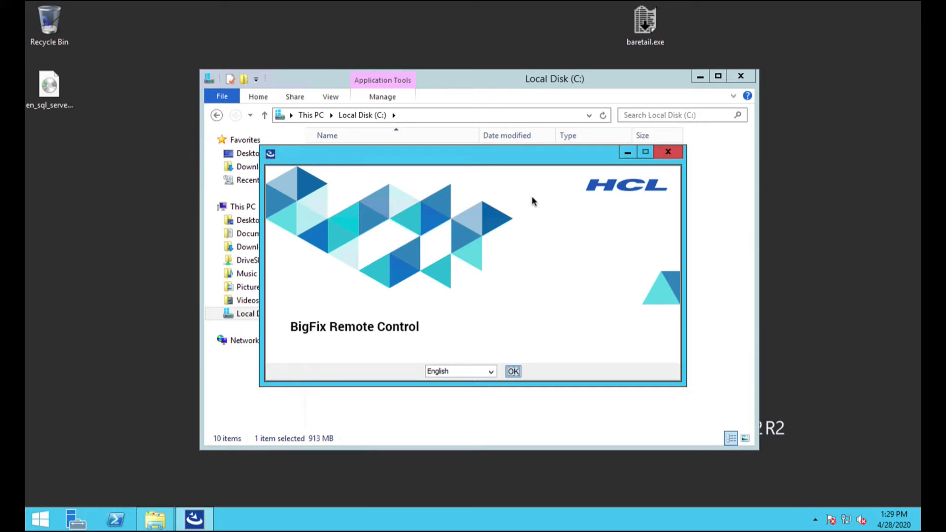
pyautogui.moveTo(518, 318)
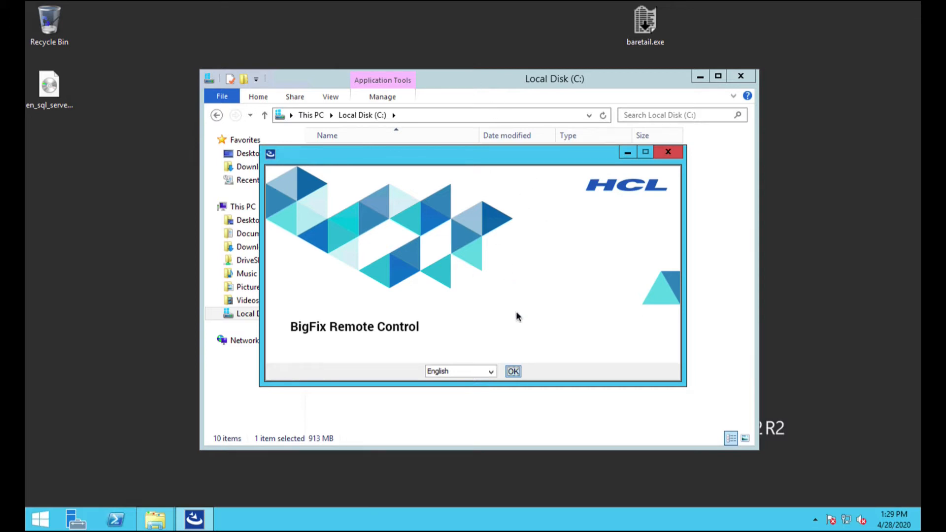
pyautogui.moveTo(513, 372)
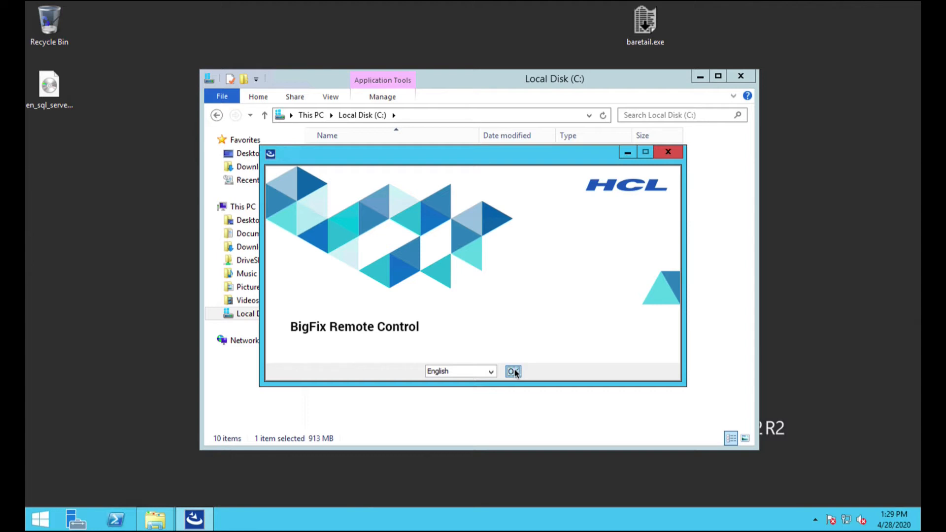
# Confirm English, accept the license agreement and advance to the install folder step.
pyautogui.click(513, 372)
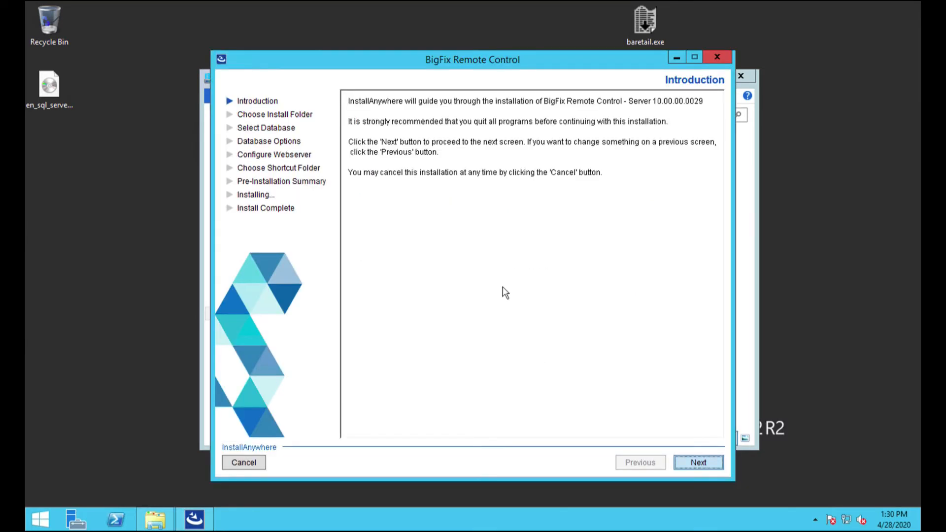
pyautogui.moveTo(693, 517)
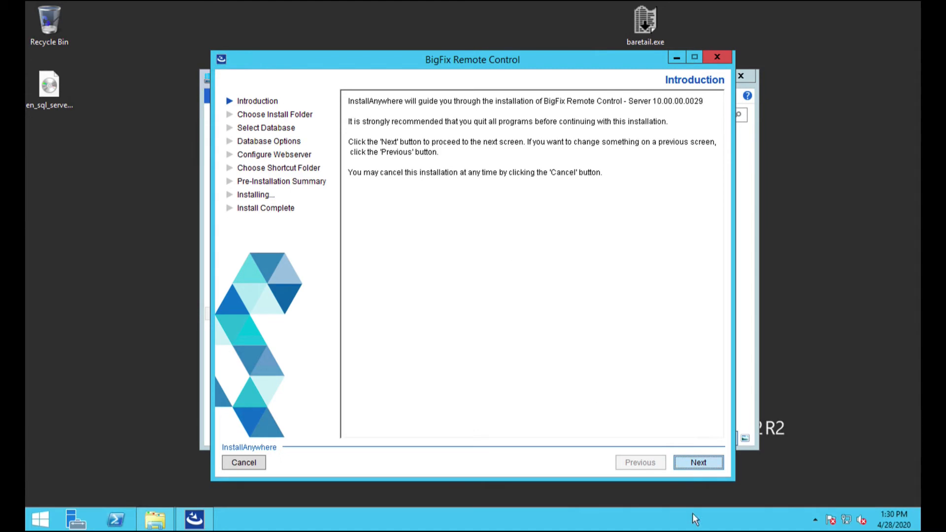
pyautogui.click(698, 462)
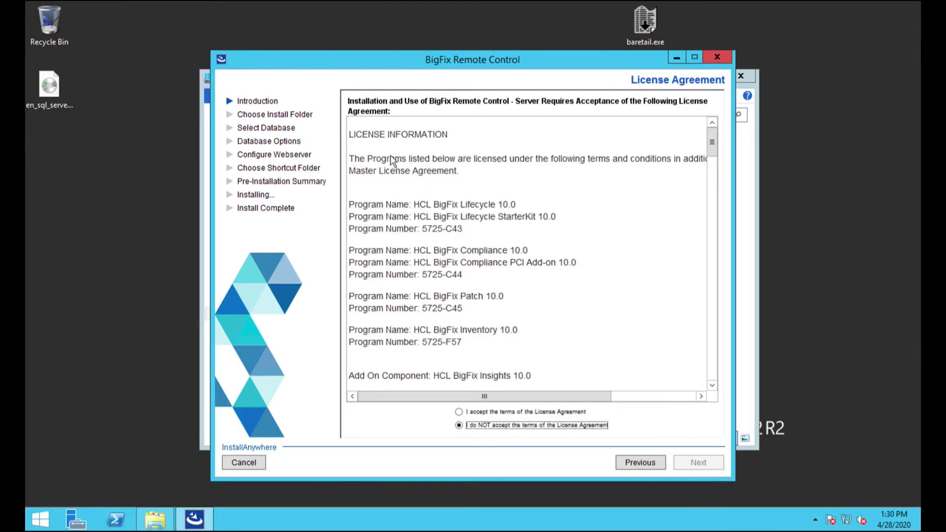
pyautogui.moveTo(523, 453)
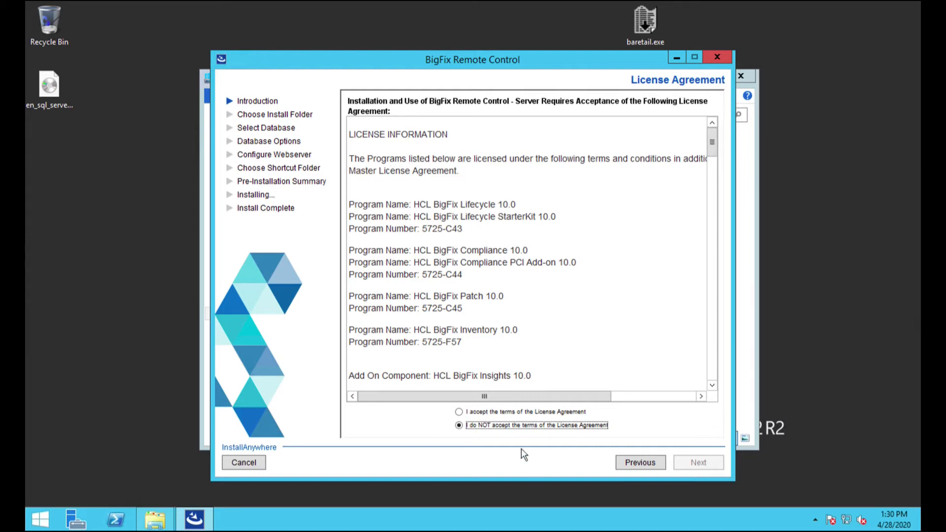
pyautogui.click(460, 412)
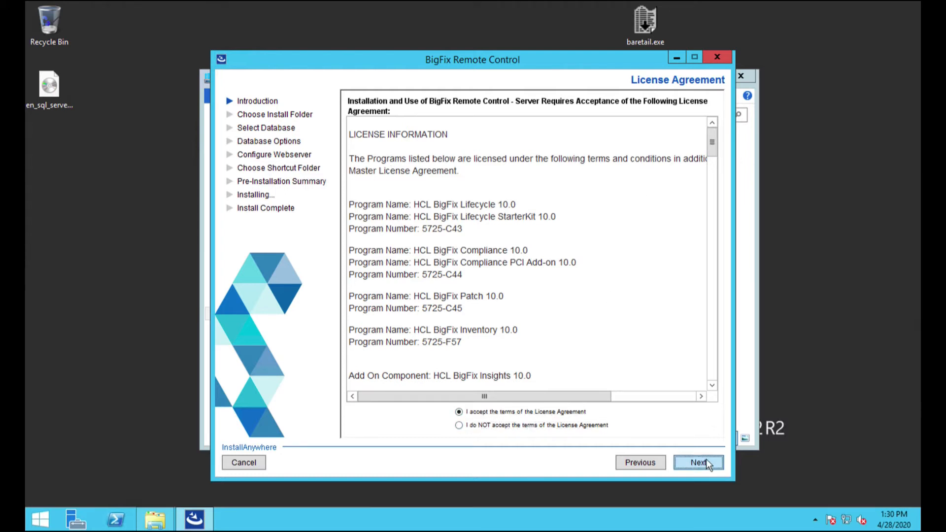
pyautogui.click(699, 463)
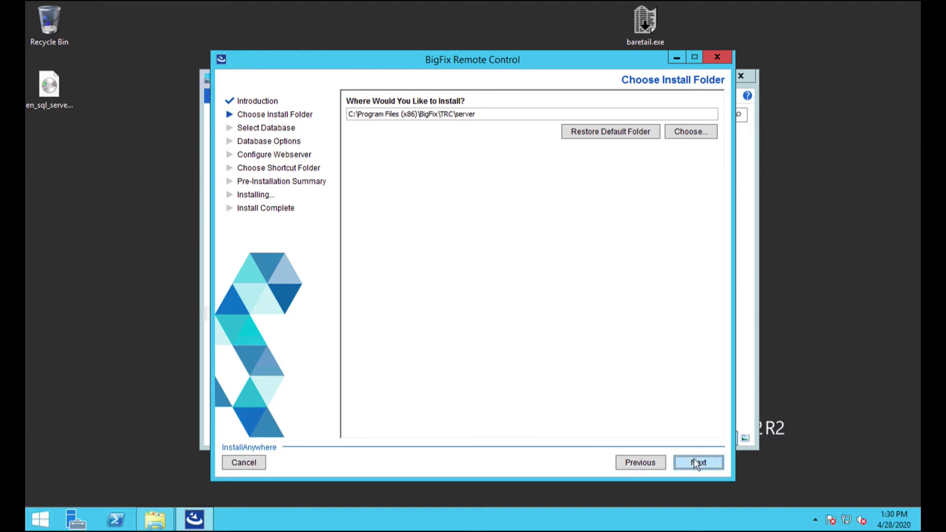
# Keep the default install folder and choose the Derby Embedded database, reaching its TRCDB options.
pyautogui.click(698, 462)
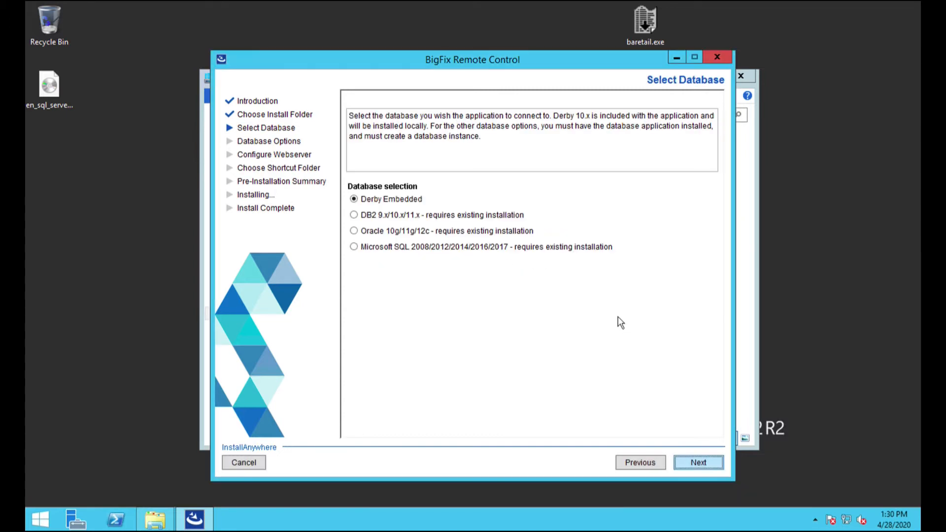
pyautogui.moveTo(420, 297)
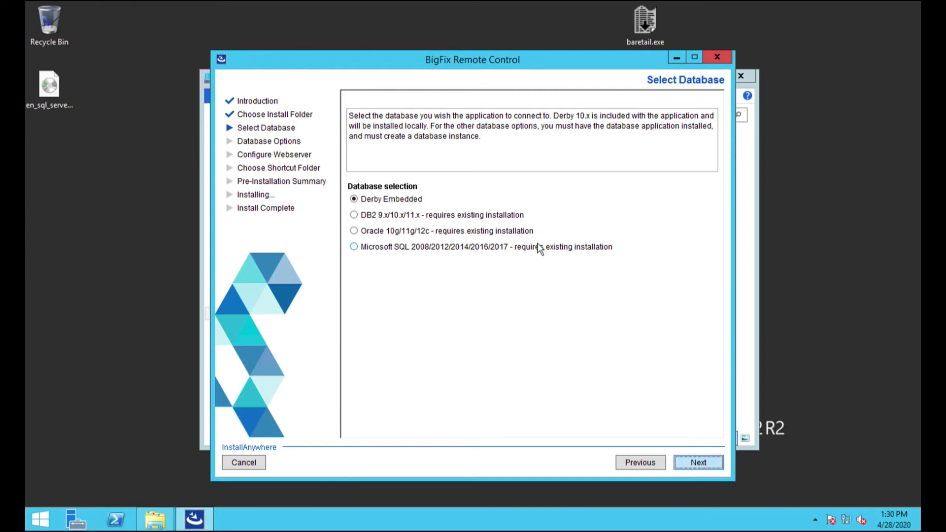
pyautogui.moveTo(554, 194)
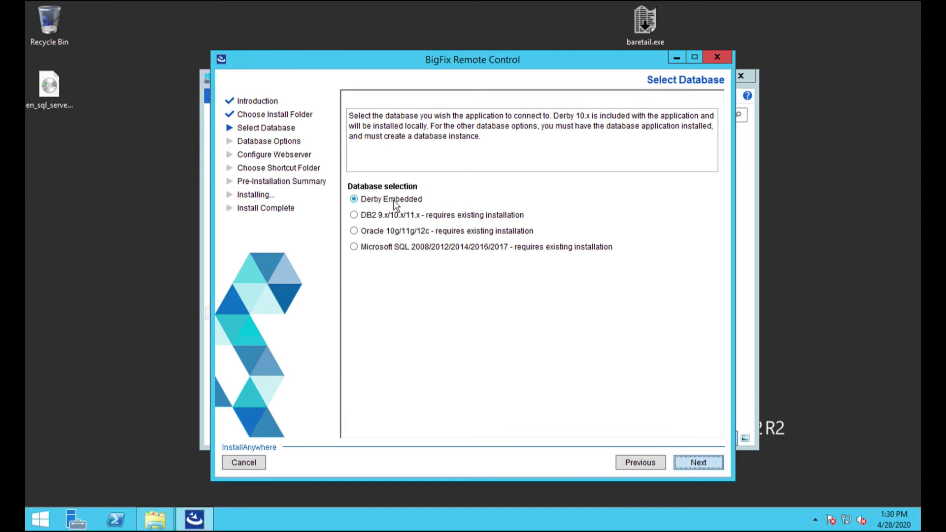
pyautogui.moveTo(398, 205)
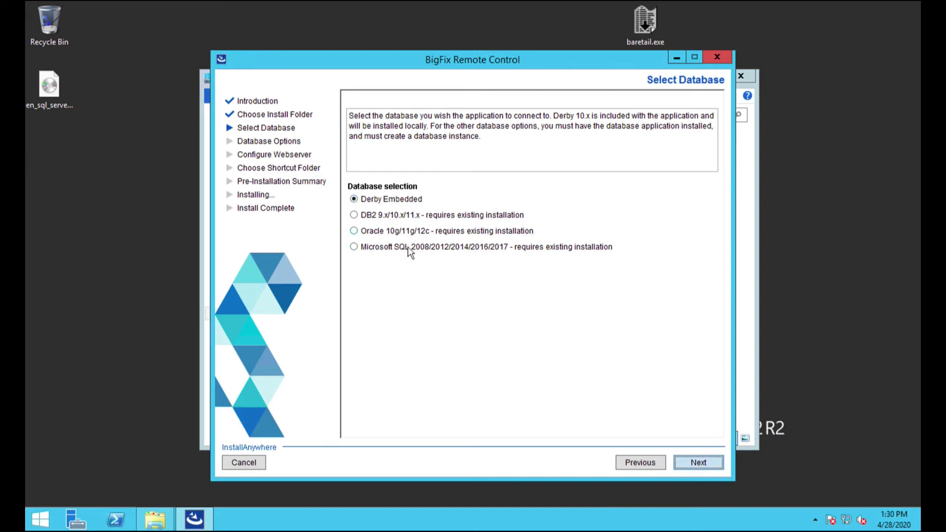
pyautogui.moveTo(404, 225)
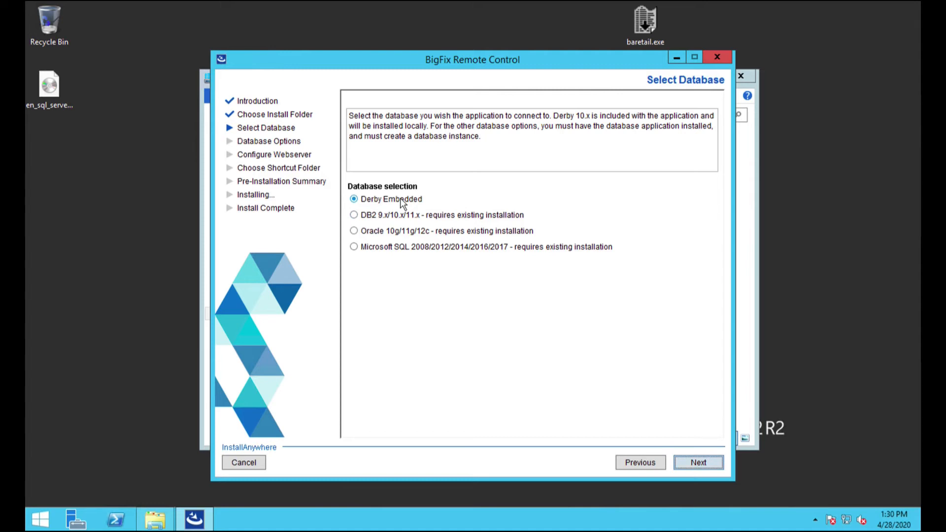
pyautogui.moveTo(402, 219)
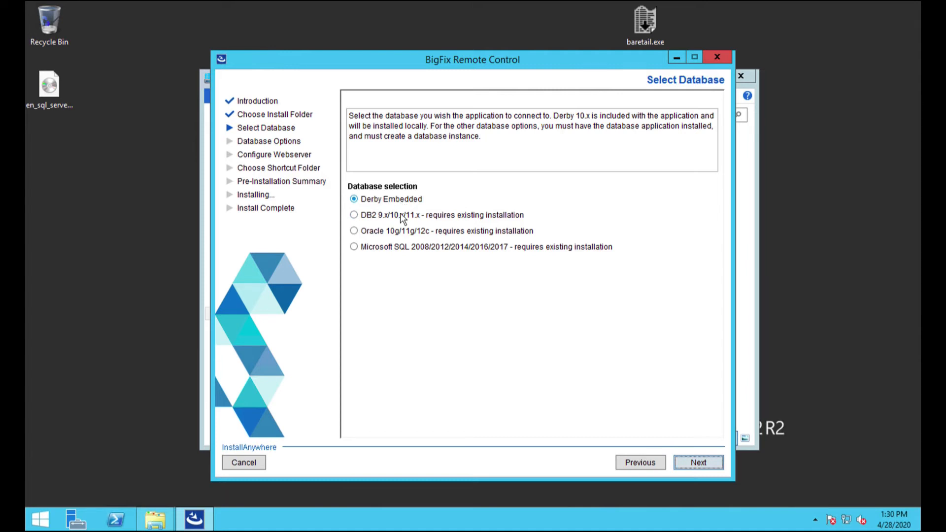
pyautogui.moveTo(533, 242)
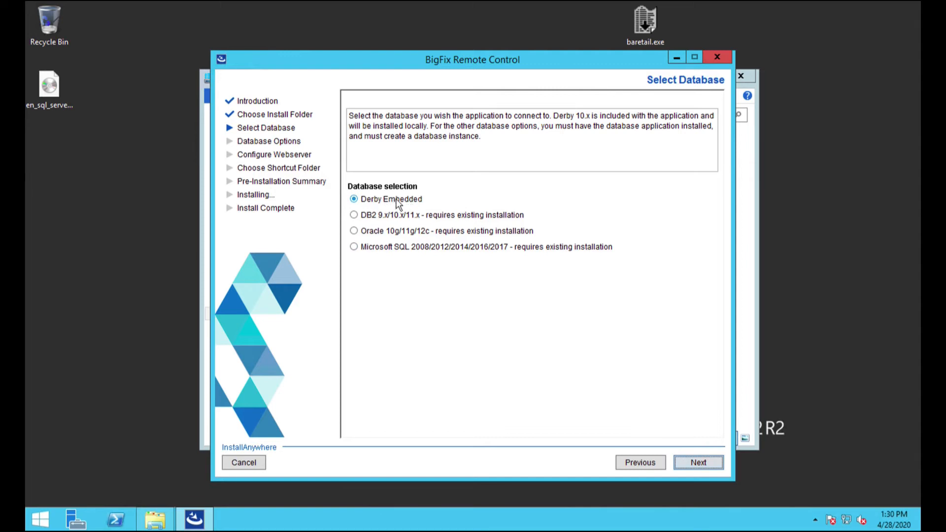
pyautogui.click(698, 462)
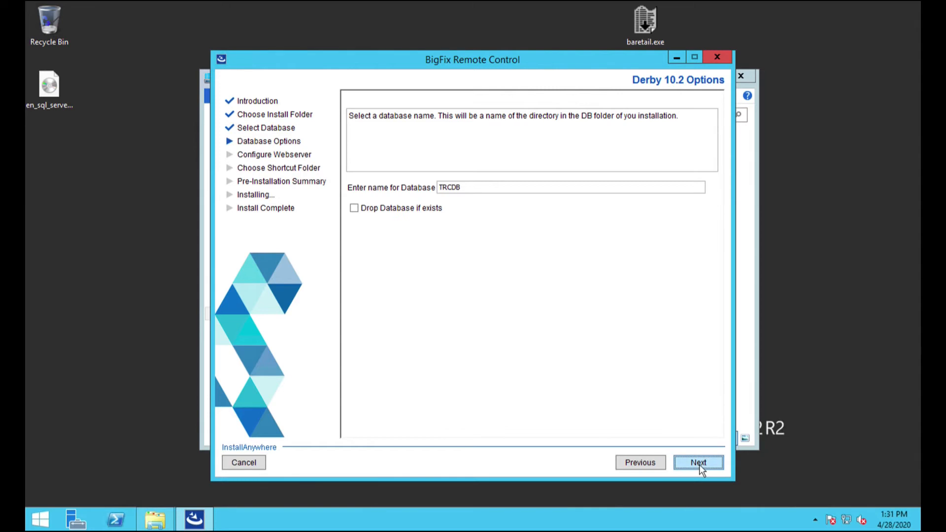
# Accept TRCDB, then turn off secure registration tokens and HTTPS forcing for targets.
pyautogui.click(698, 462)
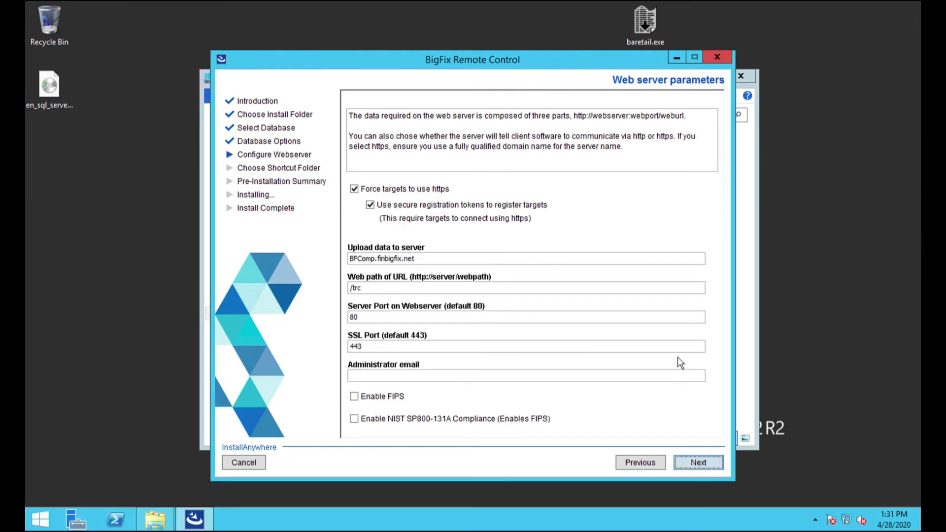
pyautogui.moveTo(422, 302)
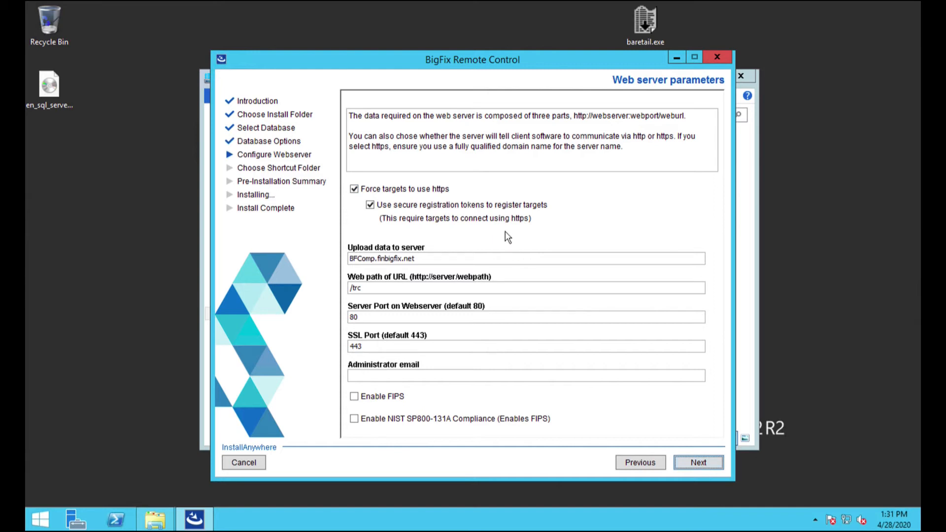
pyautogui.click(354, 190)
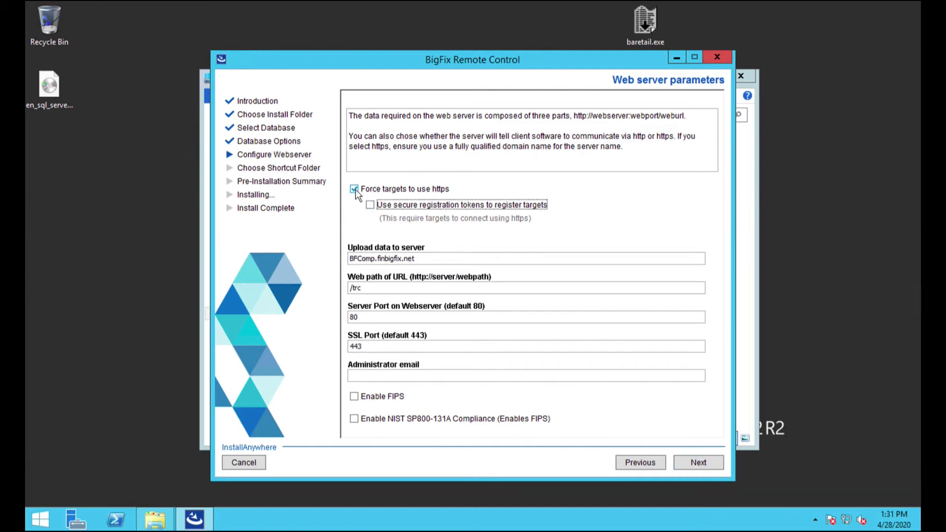
pyautogui.click(354, 189)
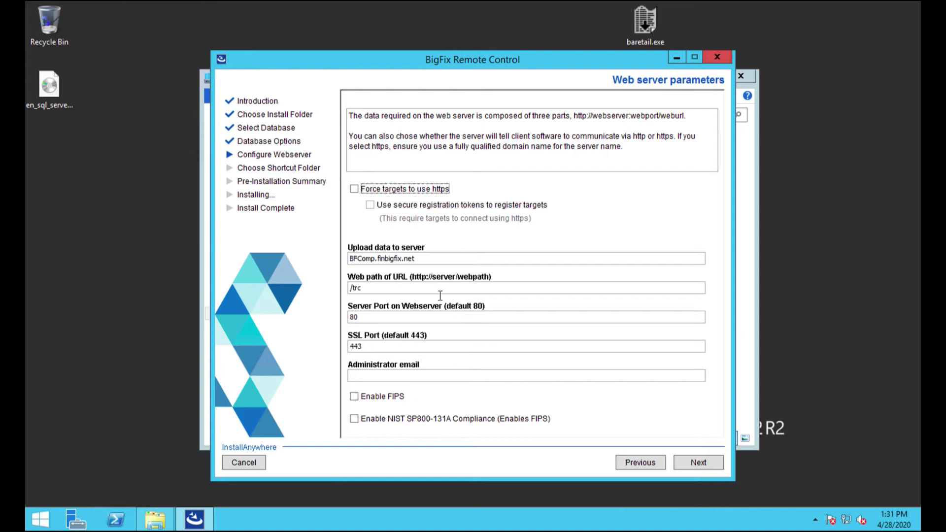
pyautogui.moveTo(412, 286)
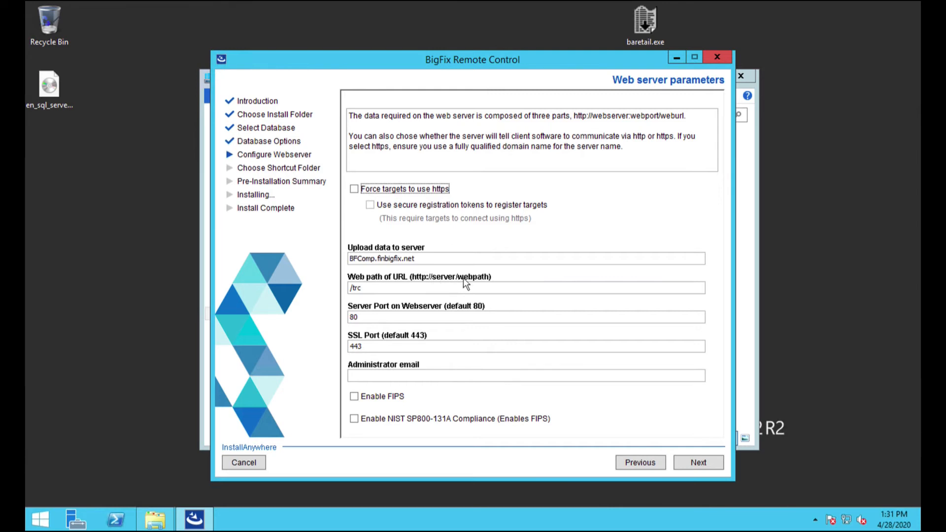
pyautogui.moveTo(352, 306)
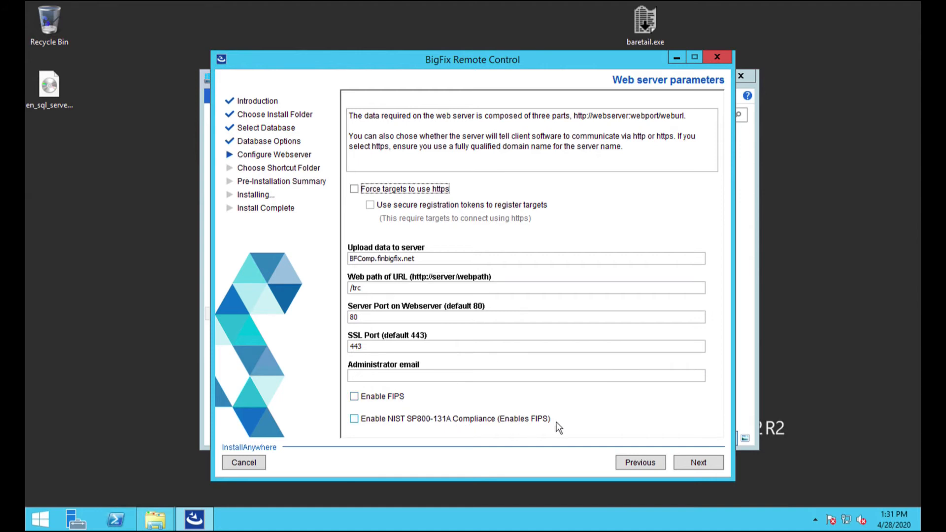
pyautogui.moveTo(558, 312)
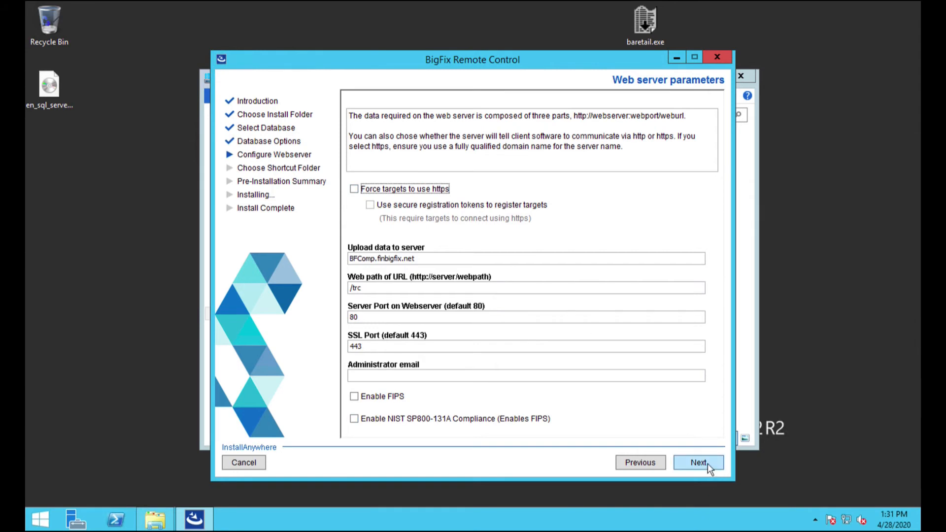
pyautogui.click(697, 463)
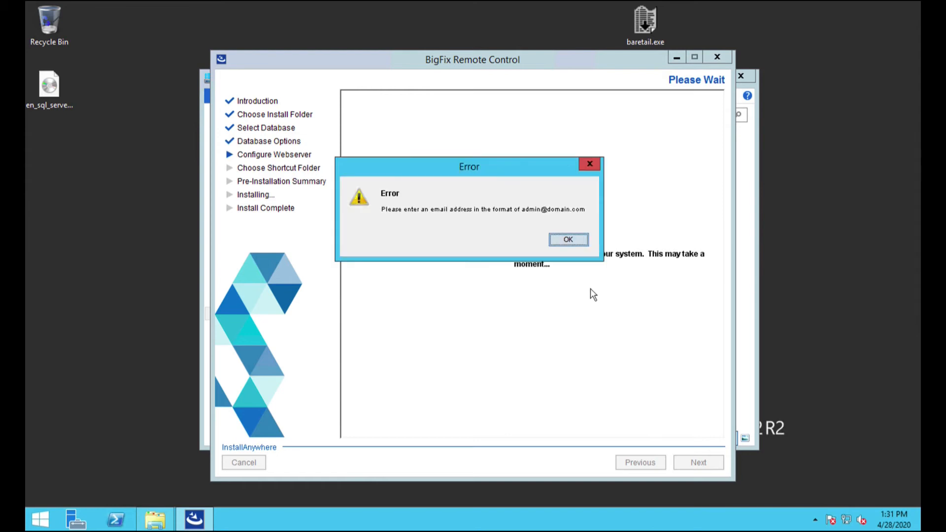
pyautogui.click(568, 239)
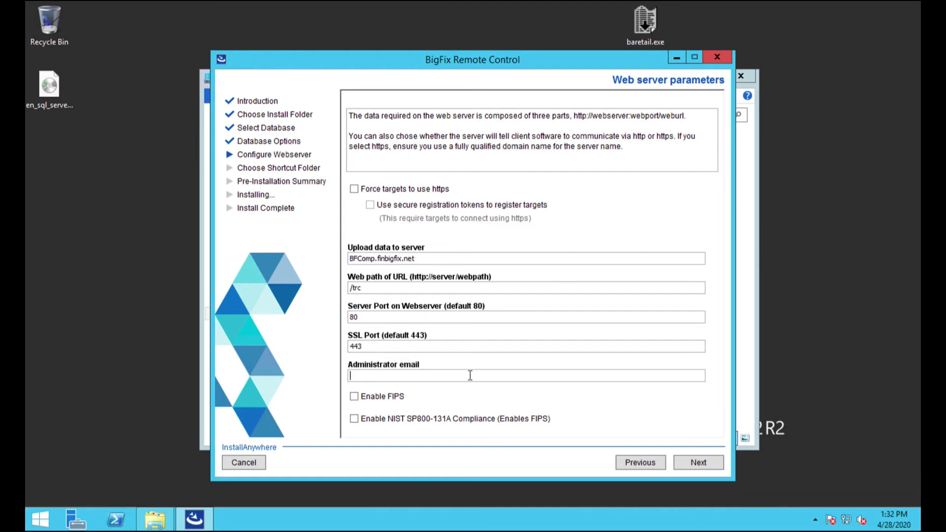
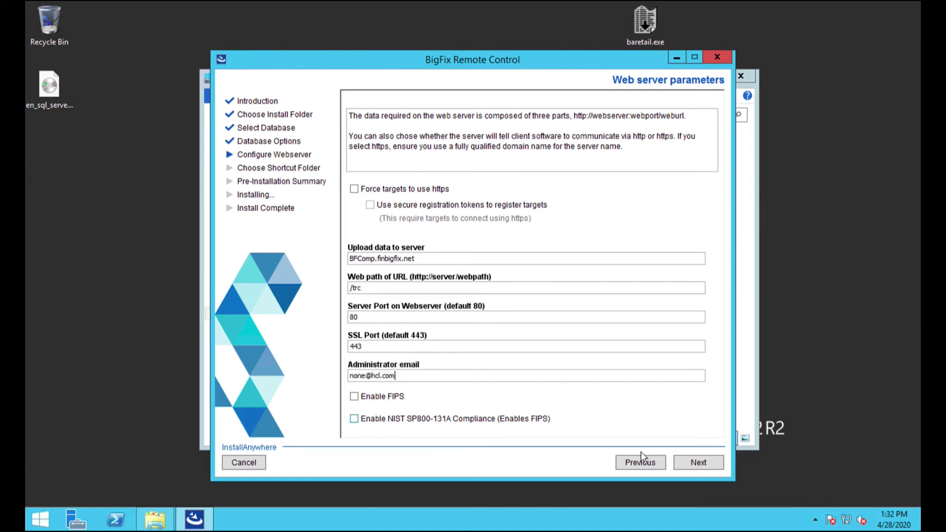
pyautogui.click(698, 462)
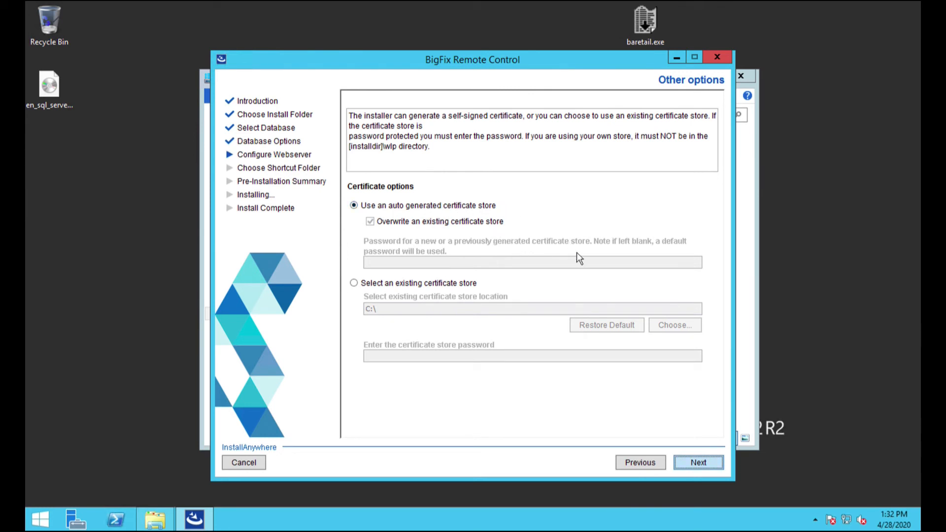
pyautogui.moveTo(642, 375)
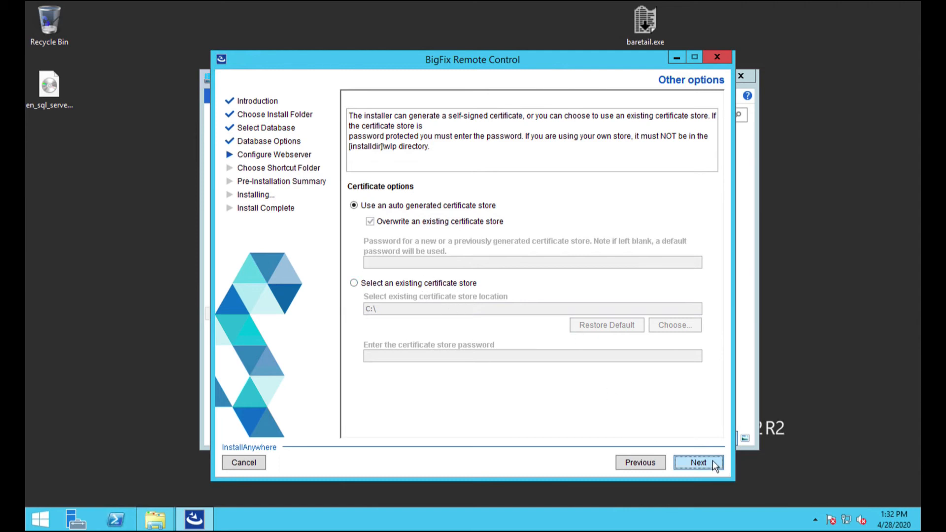
# Keep the auto-generated certificate store and leave single sign-on disabled.
pyautogui.click(698, 462)
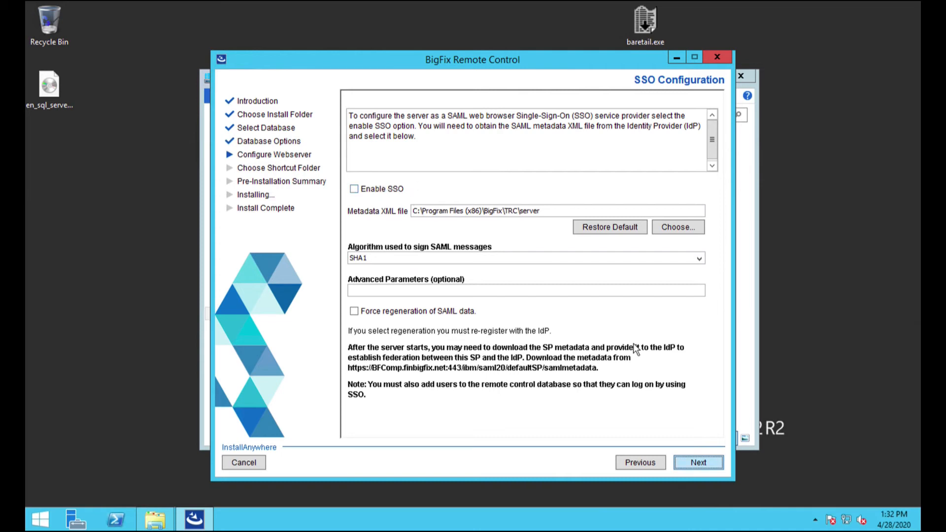
pyautogui.moveTo(663, 389)
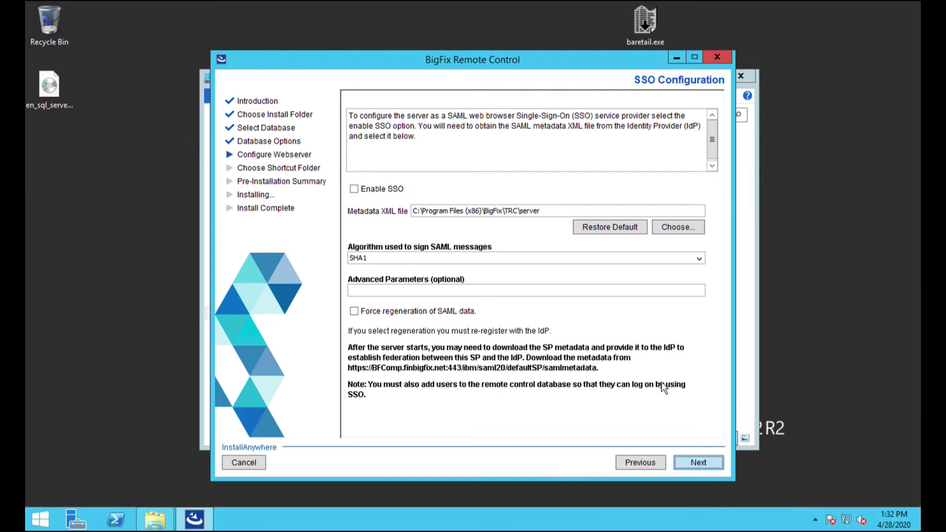
pyautogui.click(697, 462)
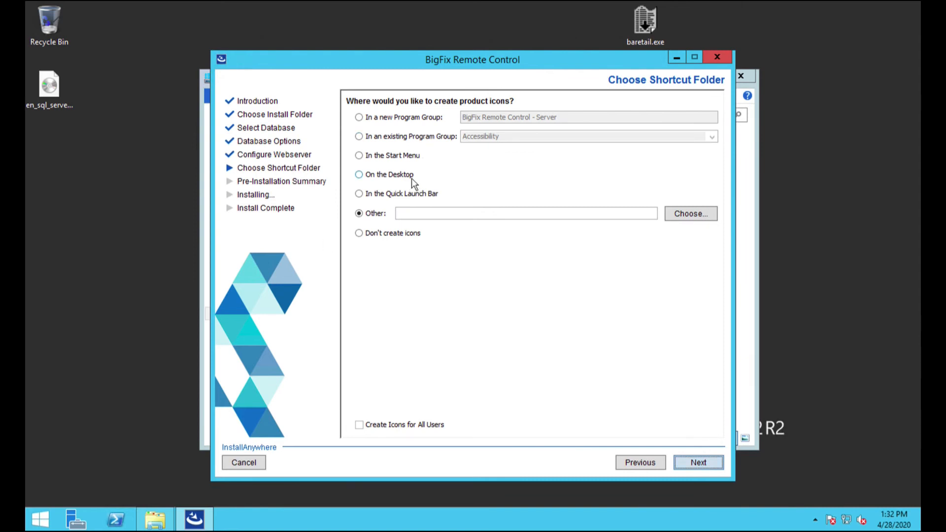
# Create product icons on the desktop and start the install from the Pre-Installation Summary.
pyautogui.click(358, 175)
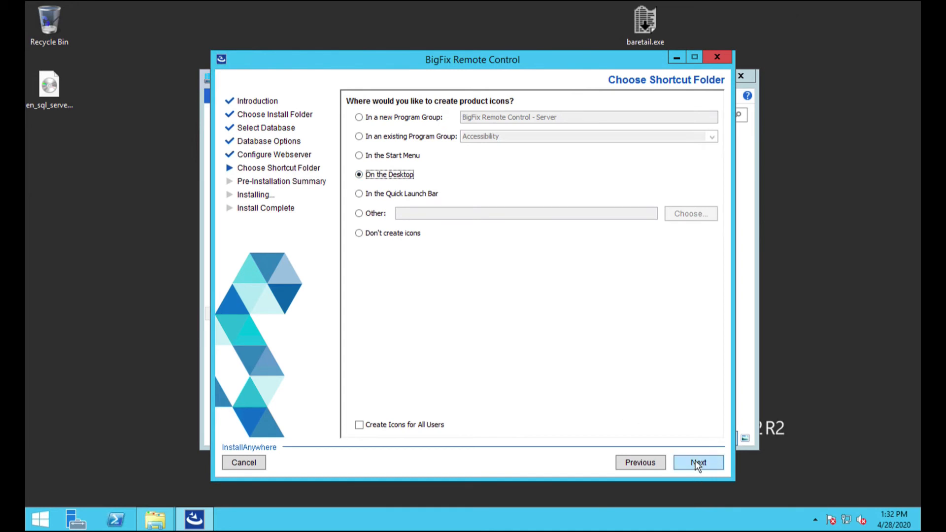
pyautogui.click(697, 463)
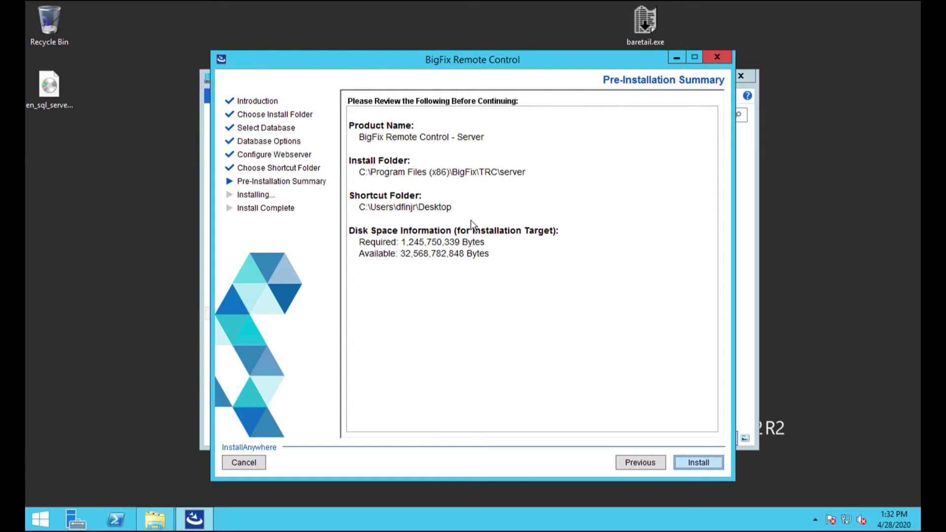
pyautogui.moveTo(509, 235)
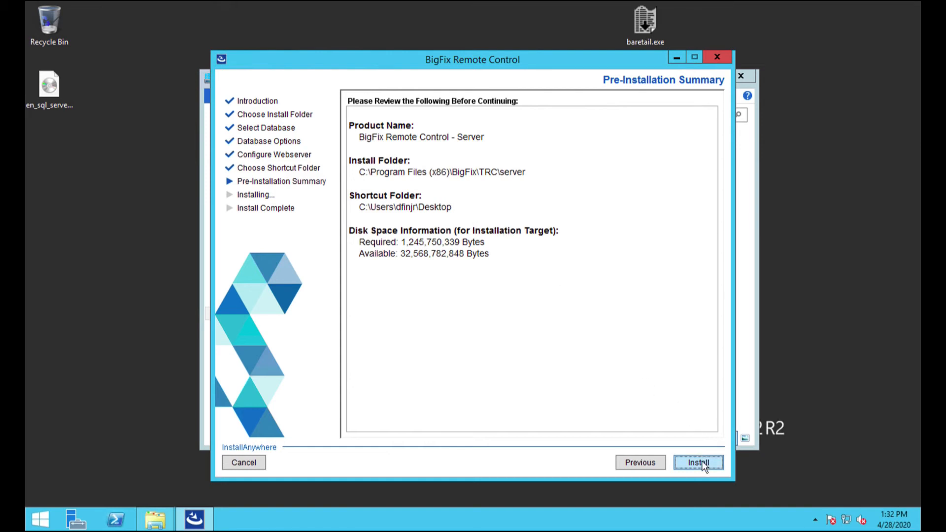
pyautogui.click(699, 462)
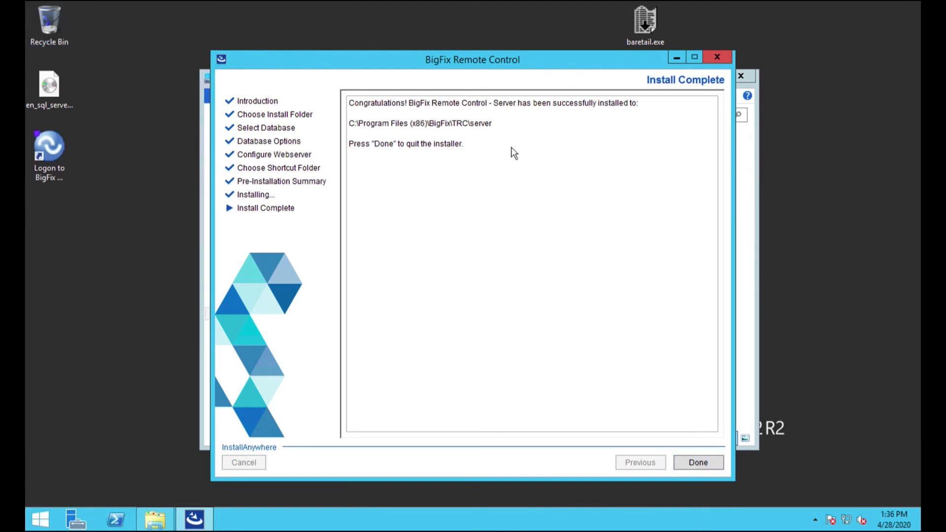
pyautogui.moveTo(483, 187)
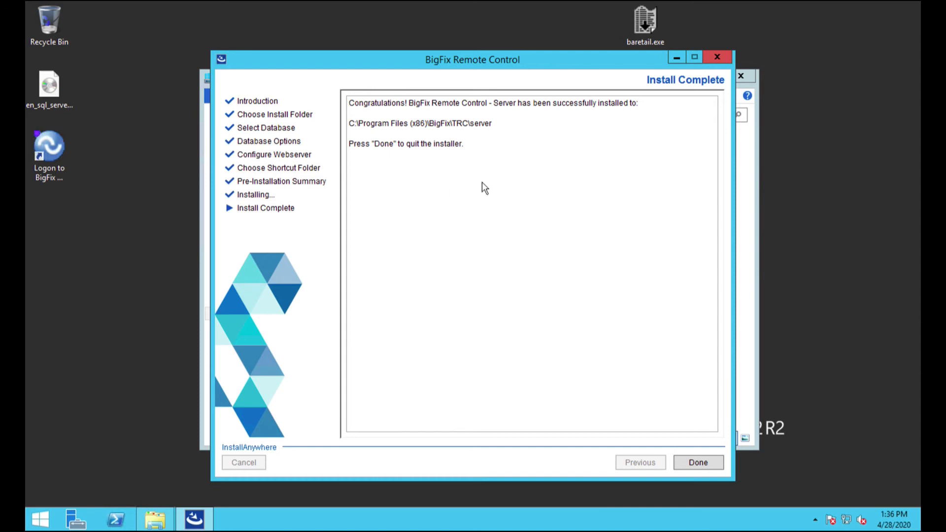
pyautogui.moveTo(499, 184)
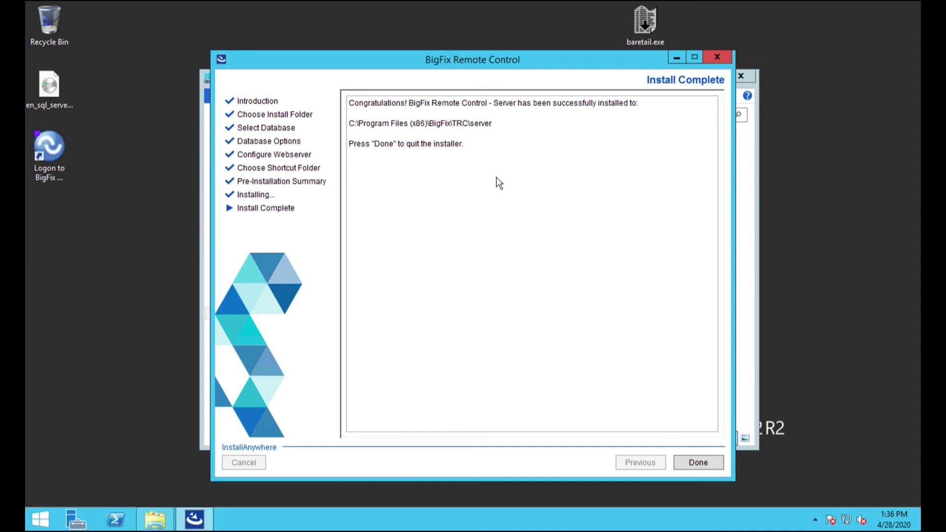
pyautogui.moveTo(712, 424)
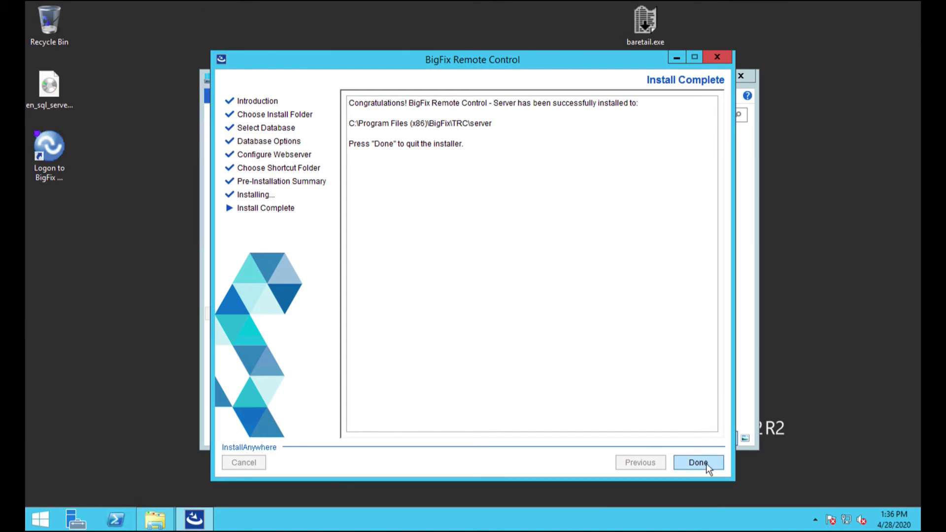
# Finish with Done, closing the installer after the successful server installation.
pyautogui.click(698, 462)
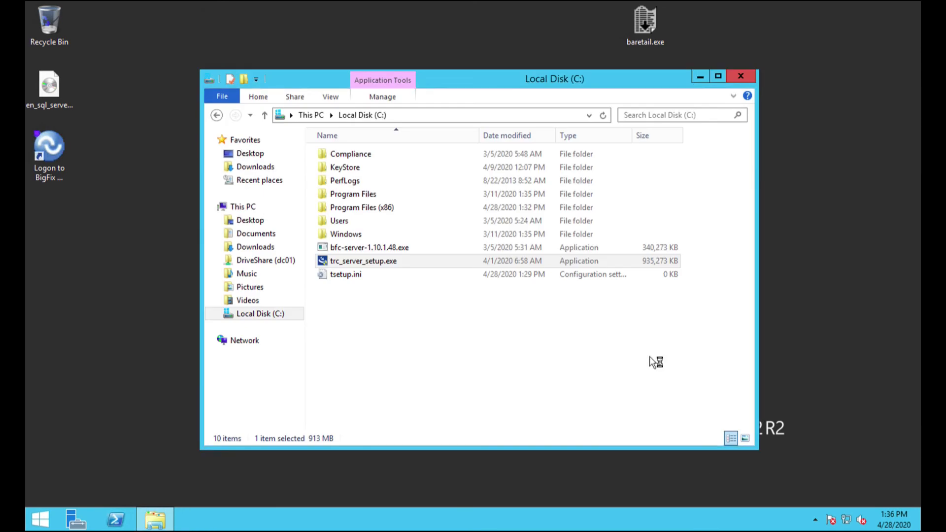
# Close File Explorer and launch the Logon to BigFix Remote Control shortcut.
pyautogui.click(741, 76)
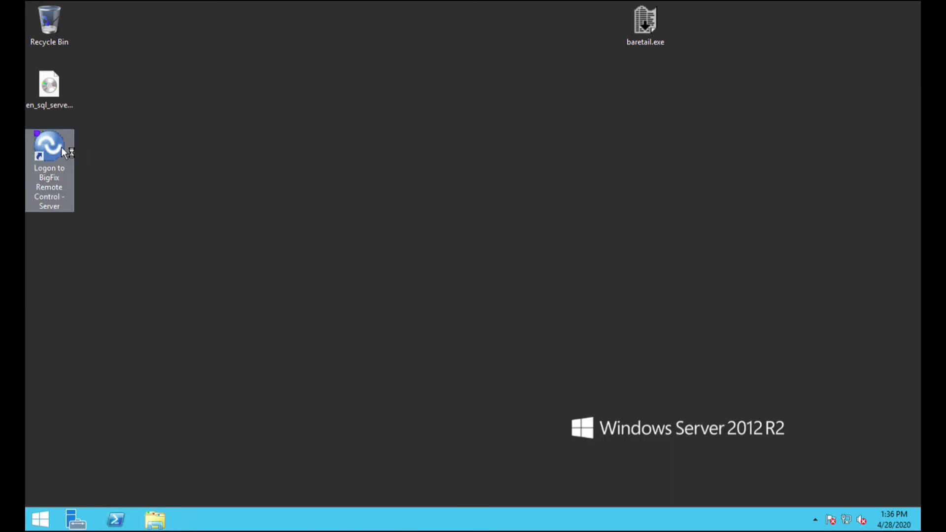
pyautogui.moveTo(57, 148)
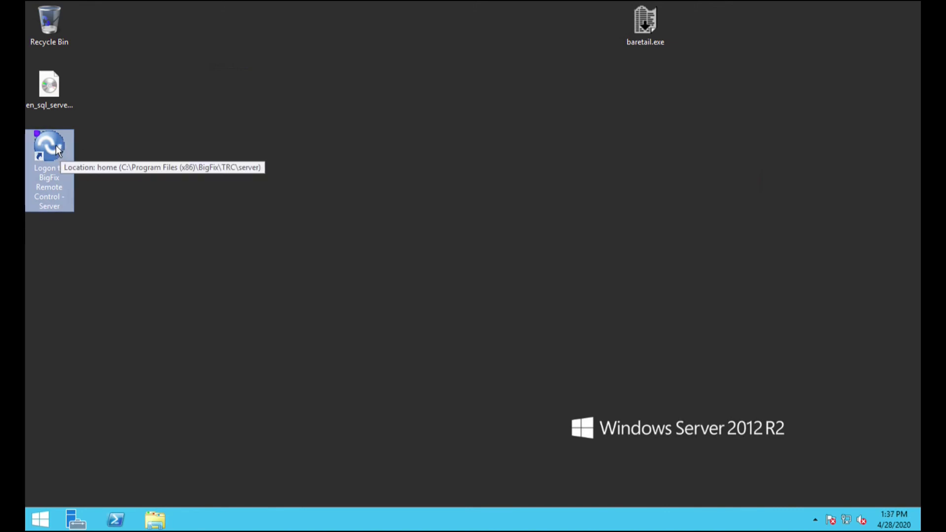
pyautogui.doubleClick(49, 146)
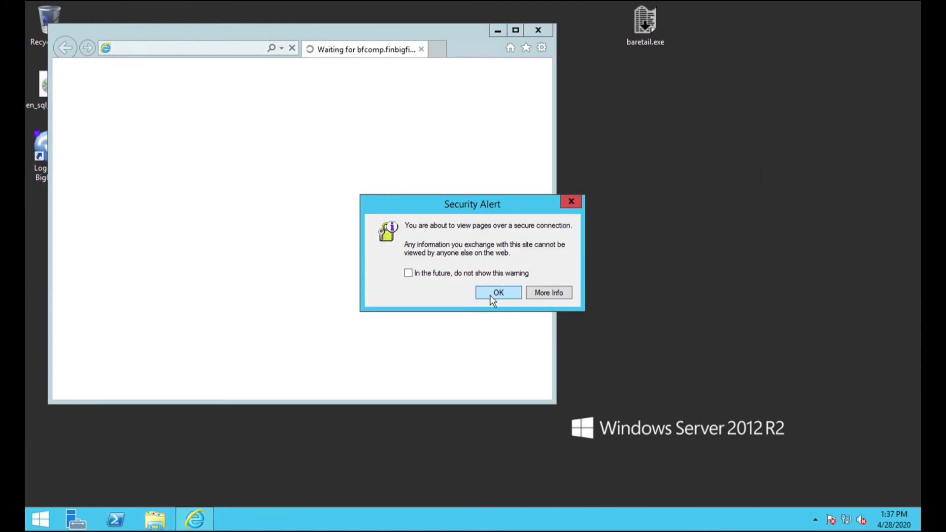
# Bypass the certificate and blocked-content warnings to reach the logon page.
pyautogui.click(498, 293)
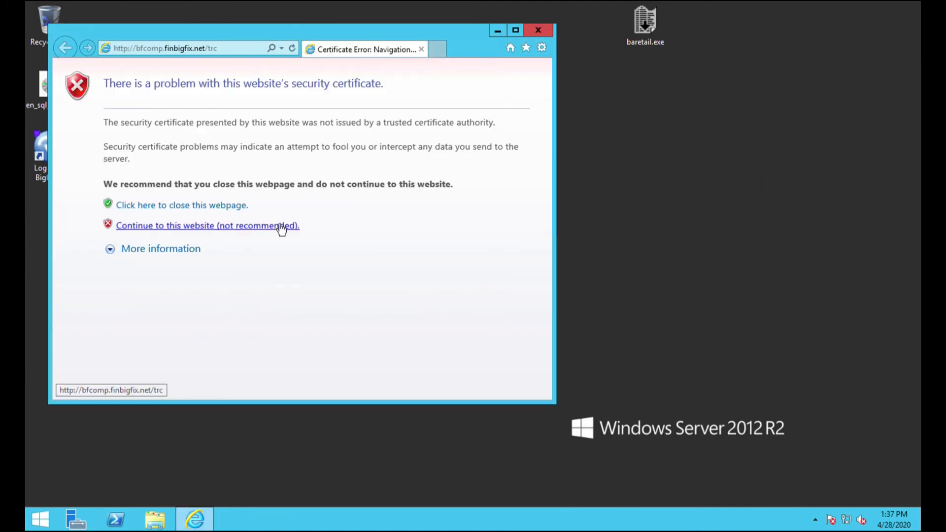
pyautogui.click(207, 225)
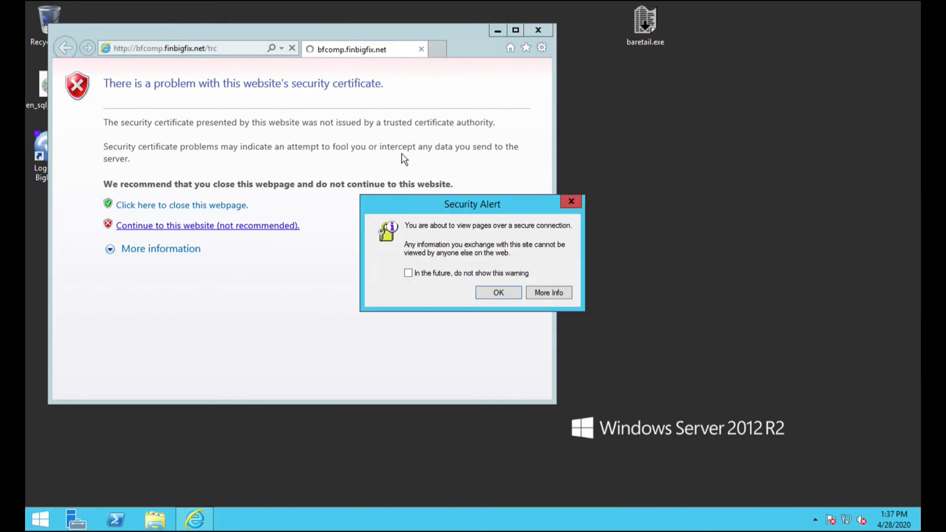
pyautogui.click(498, 292)
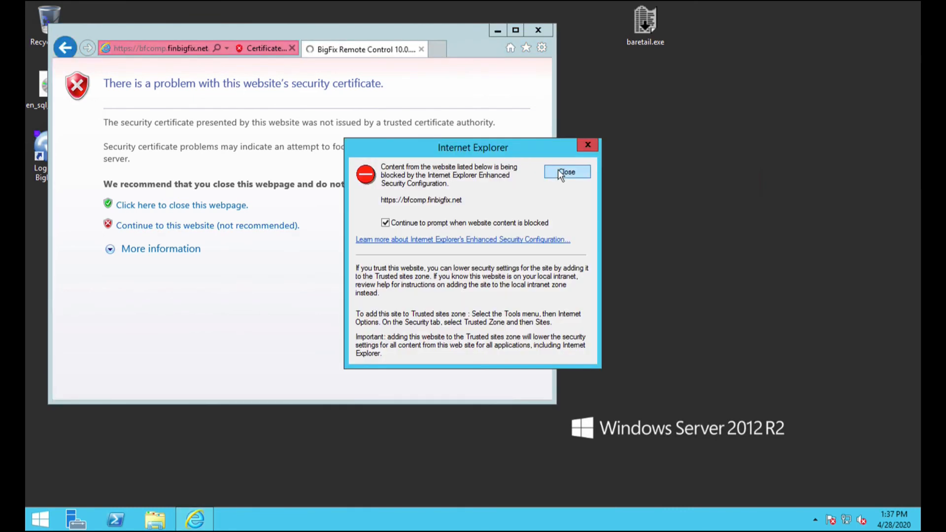
pyautogui.click(565, 171)
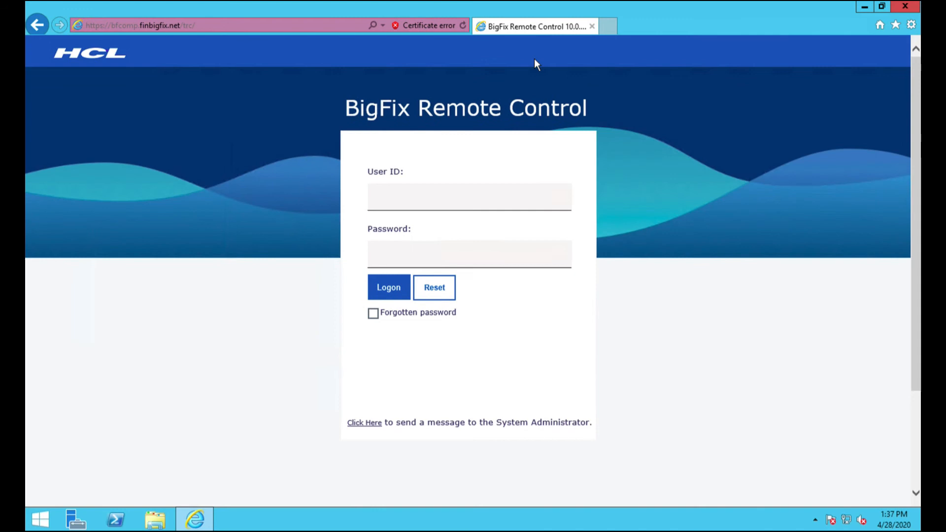
# Log on as admin, landing on the expired-password prompt.
pyautogui.click(469, 197)
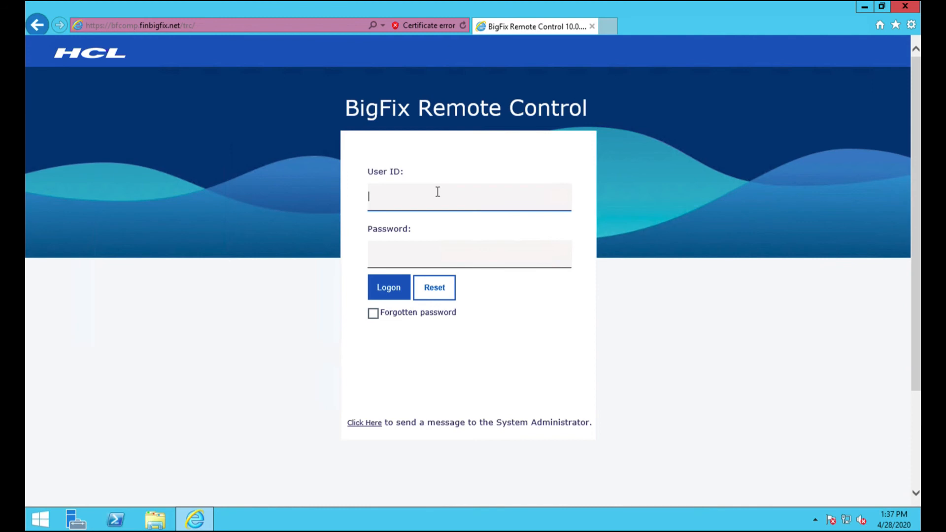
pyautogui.write('admin')
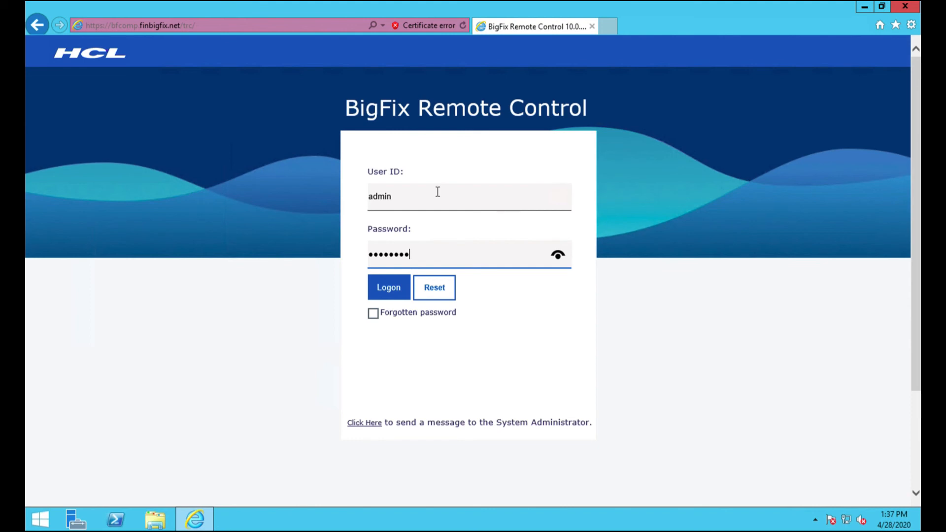
pyautogui.click(389, 287)
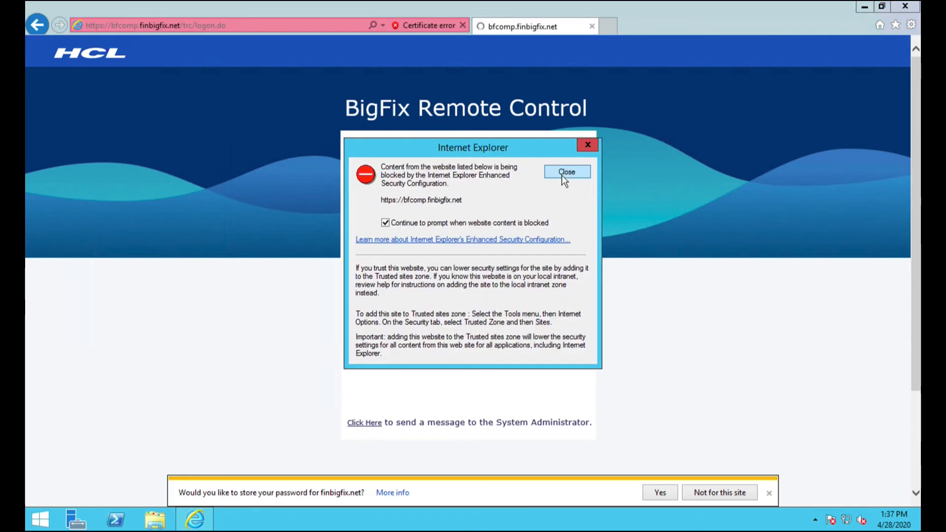
pyautogui.click(565, 172)
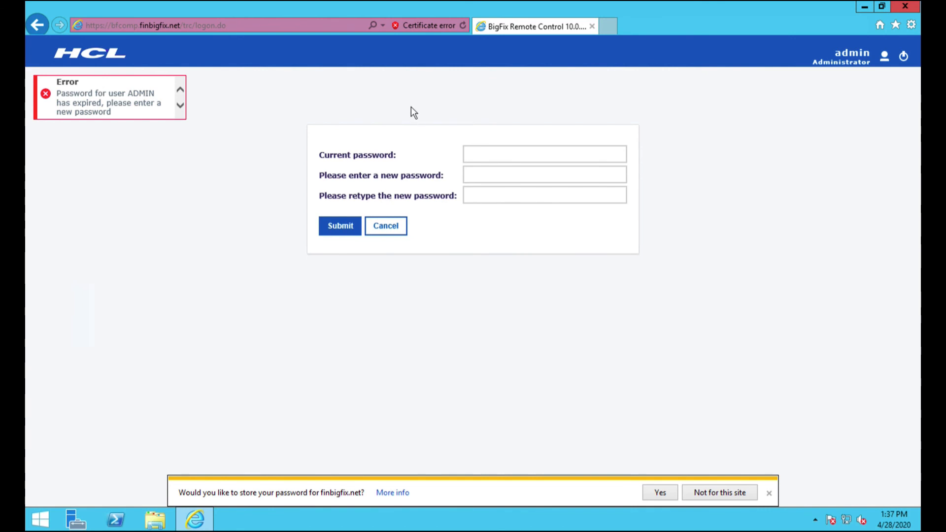
# Enter the current password and new password 'newpassword', then submit the change.
pyautogui.click(544, 155)
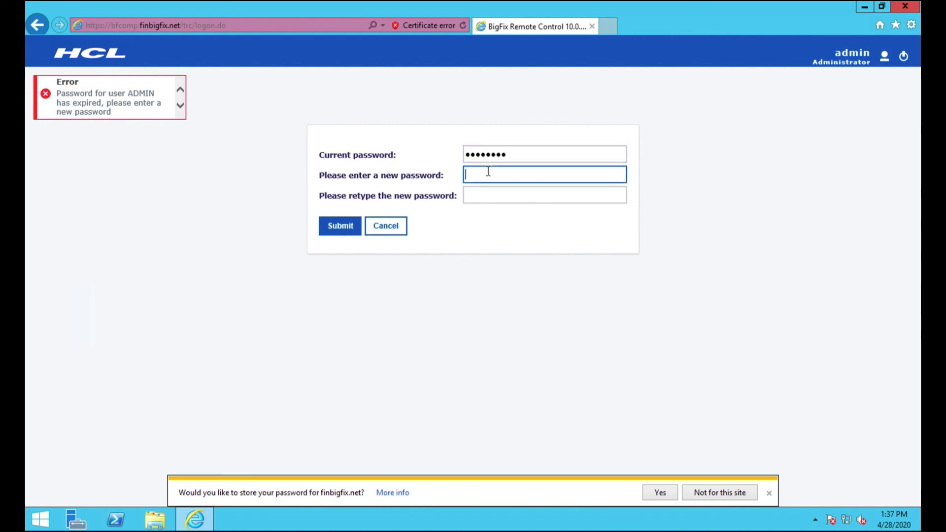
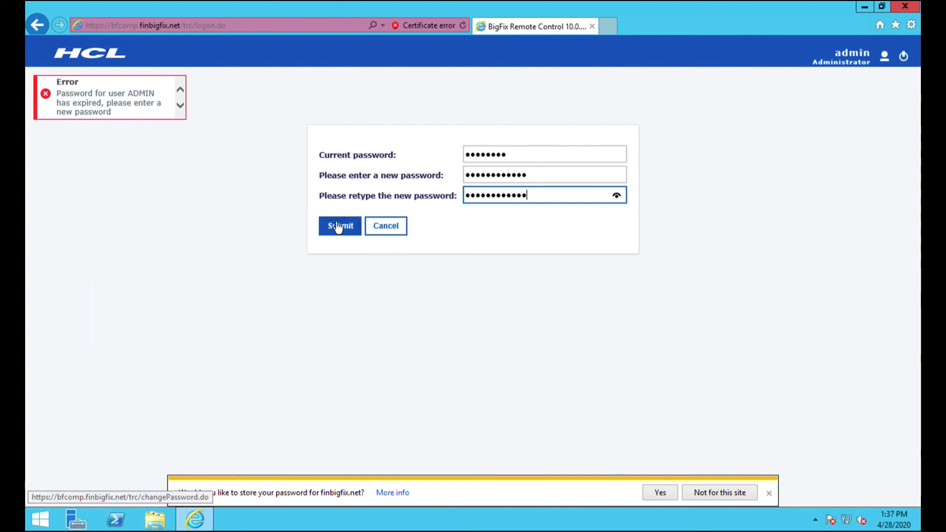
pyautogui.click(340, 225)
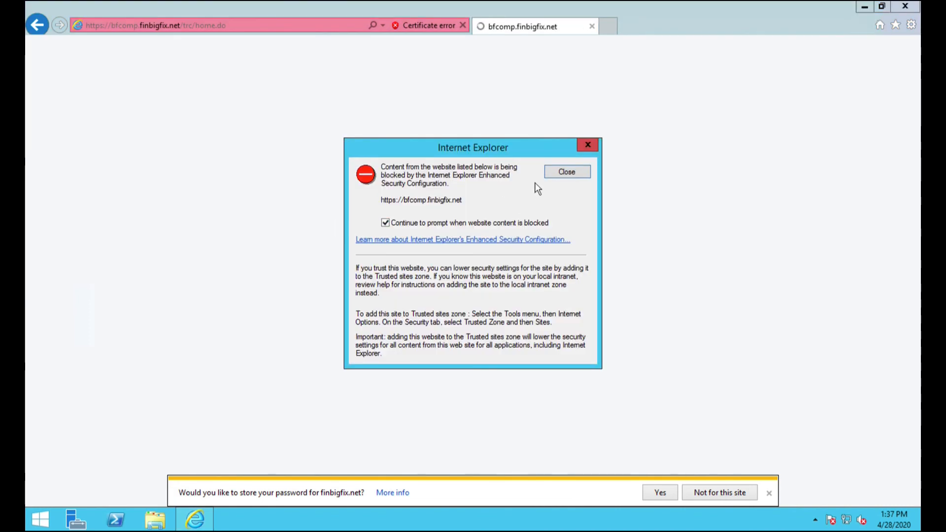
# Dismiss both blocked-content notices to reveal the All Targets home page.
pyautogui.click(566, 171)
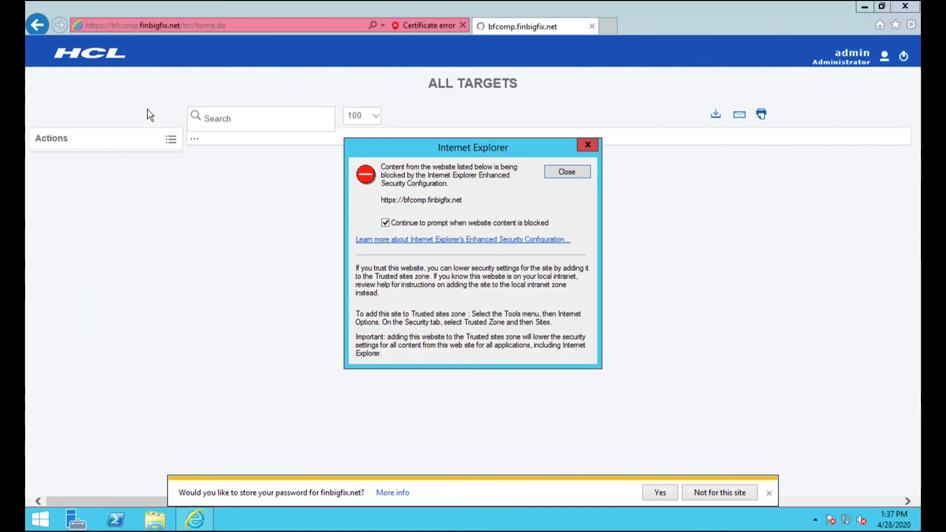
pyautogui.click(566, 172)
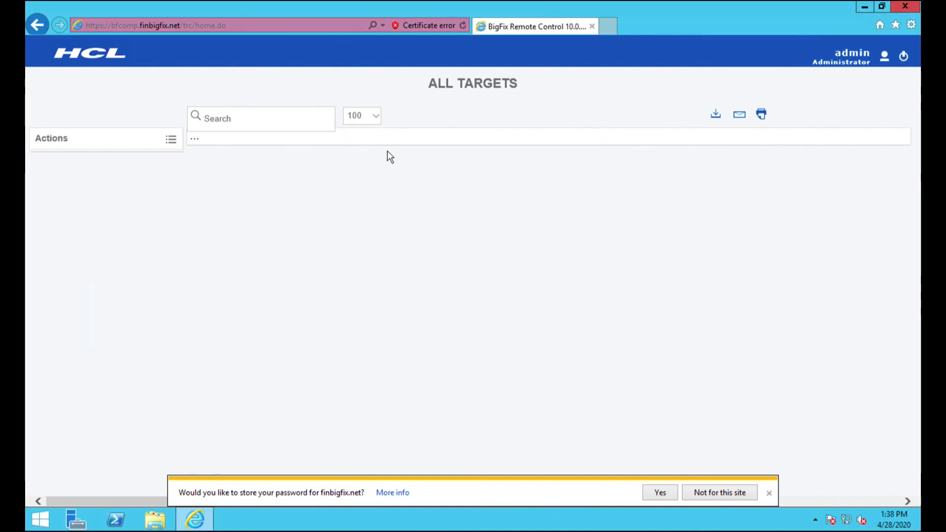
pyautogui.moveTo(374, 100)
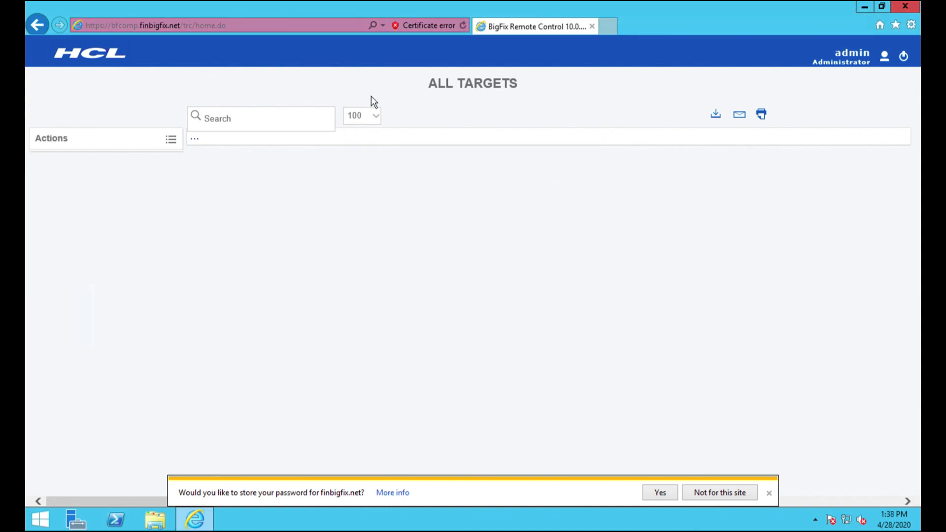
pyautogui.moveTo(357, 98)
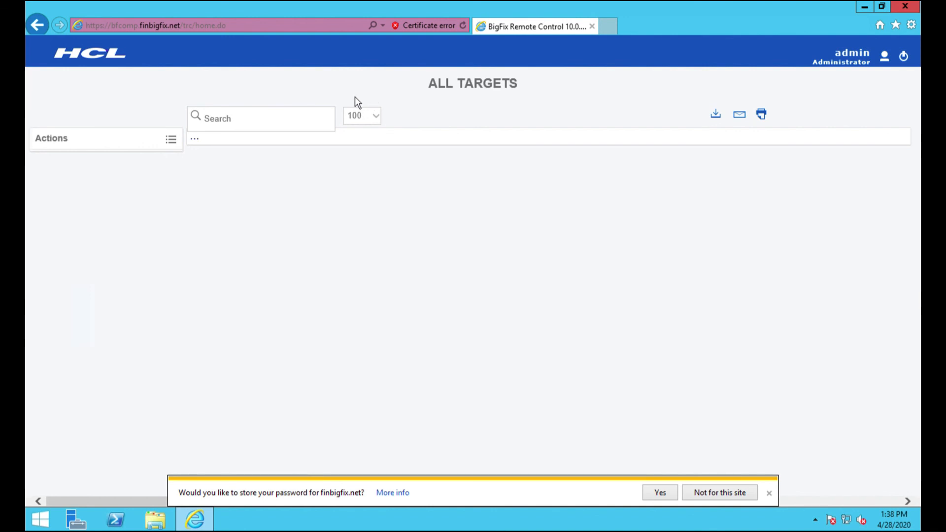
pyautogui.moveTo(284, 110)
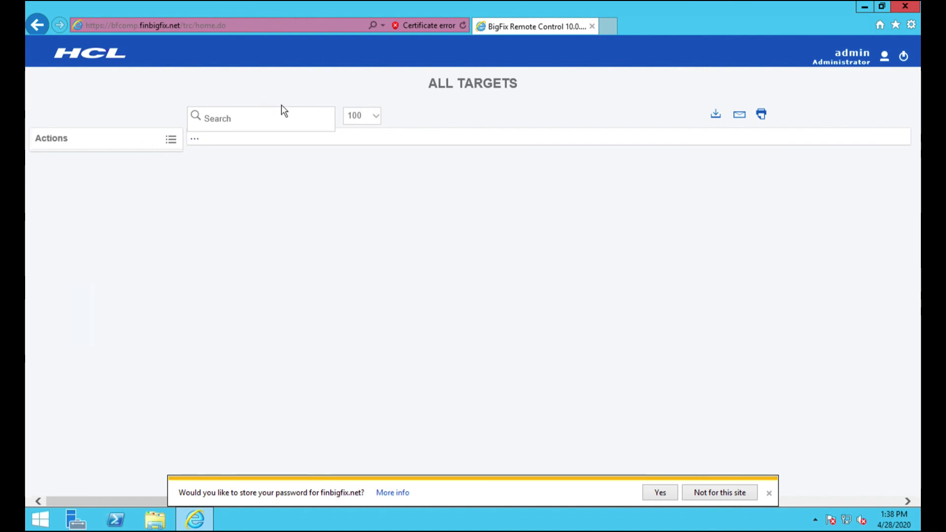
pyautogui.moveTo(556, 160)
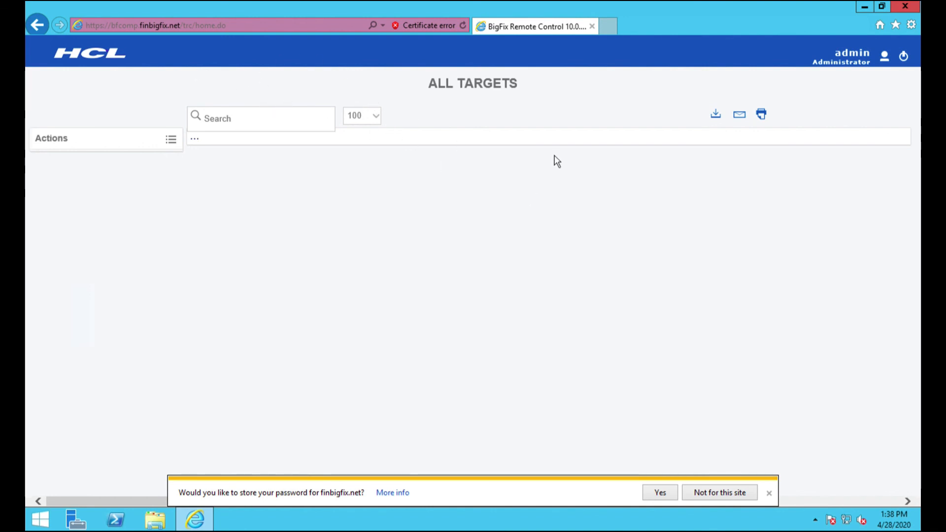
pyautogui.moveTo(543, 155)
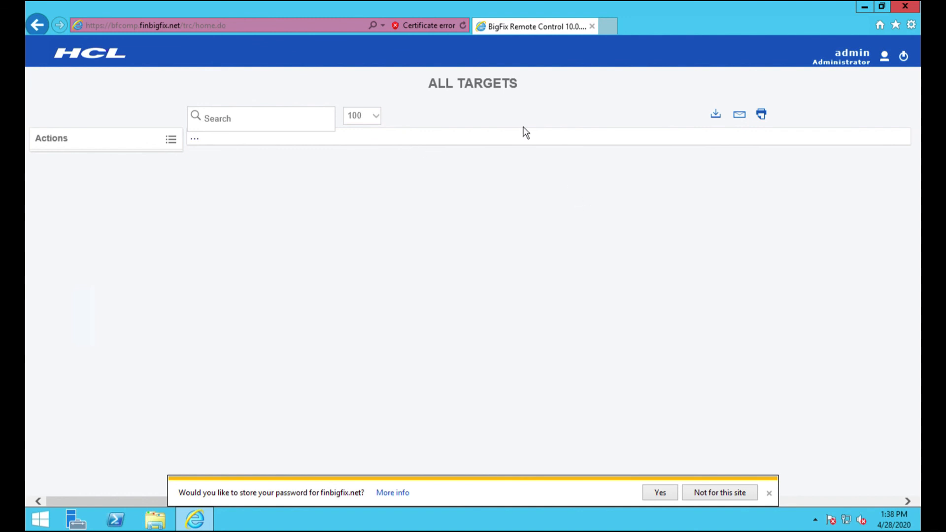
pyautogui.moveTo(251, 69)
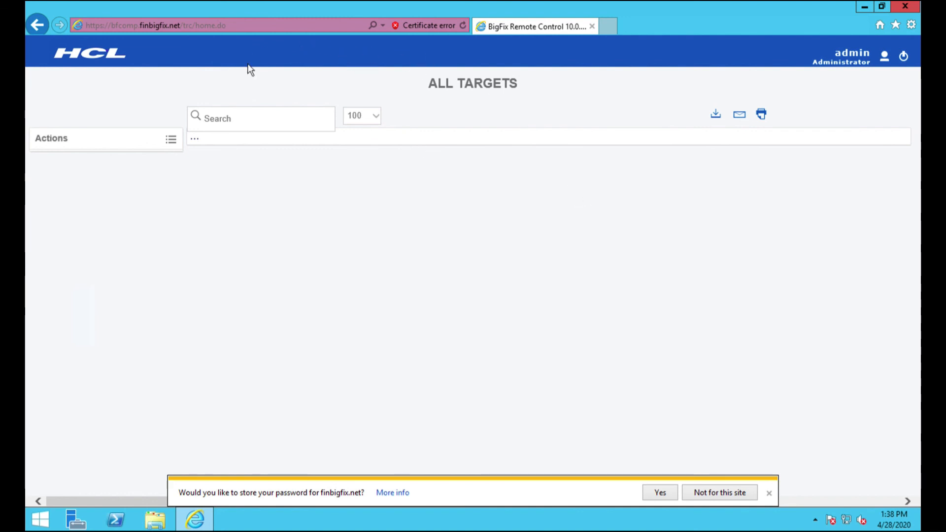
pyautogui.moveTo(274, 83)
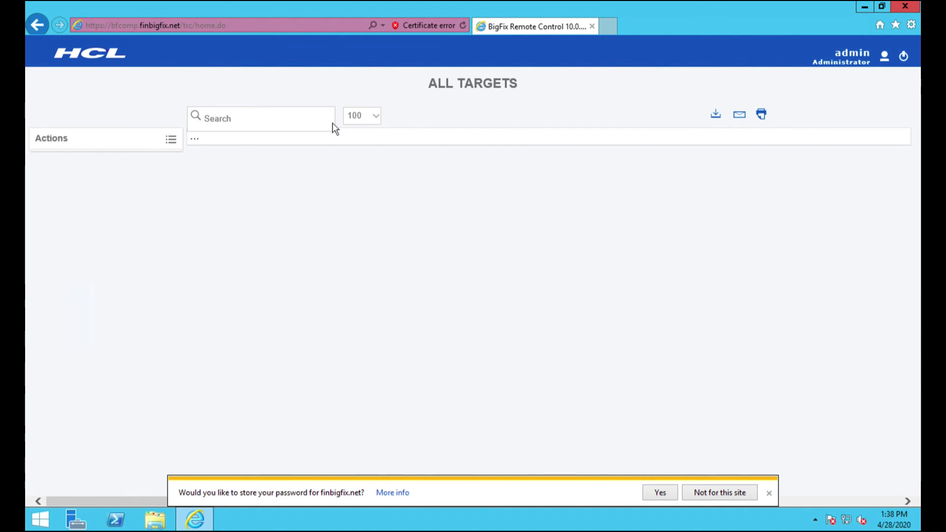
pyautogui.moveTo(436, 101)
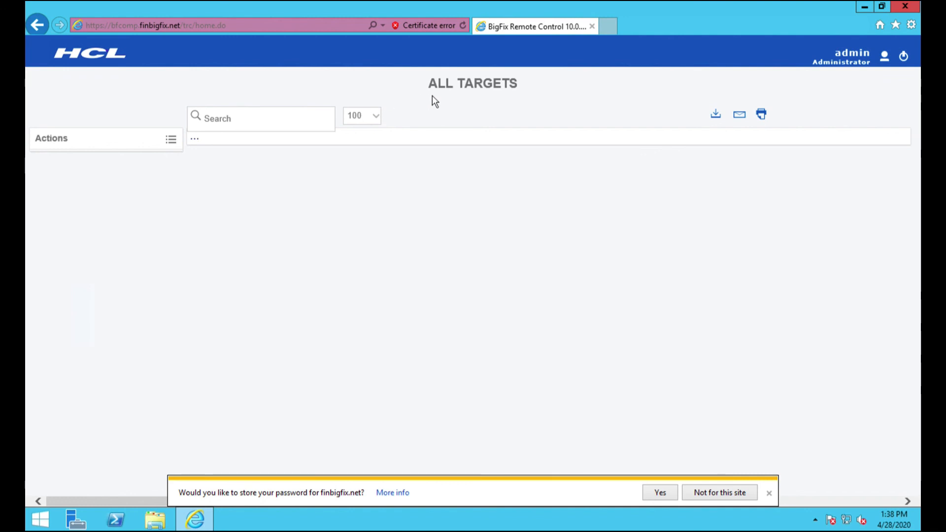